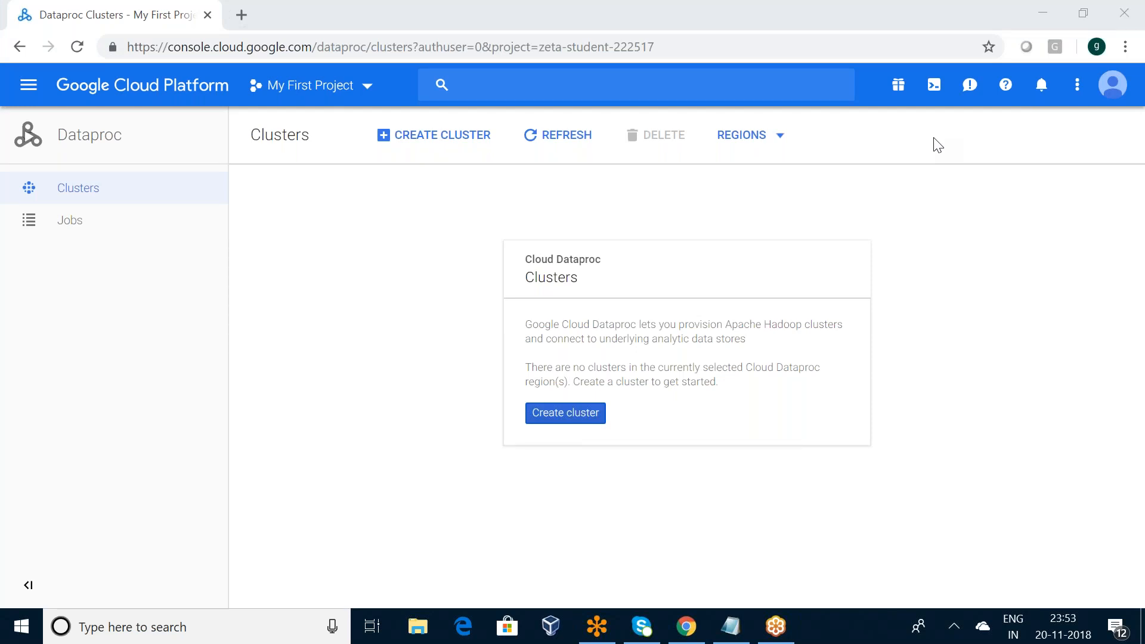
{"action": "mouse_move", "coordinate": [415, 154]}
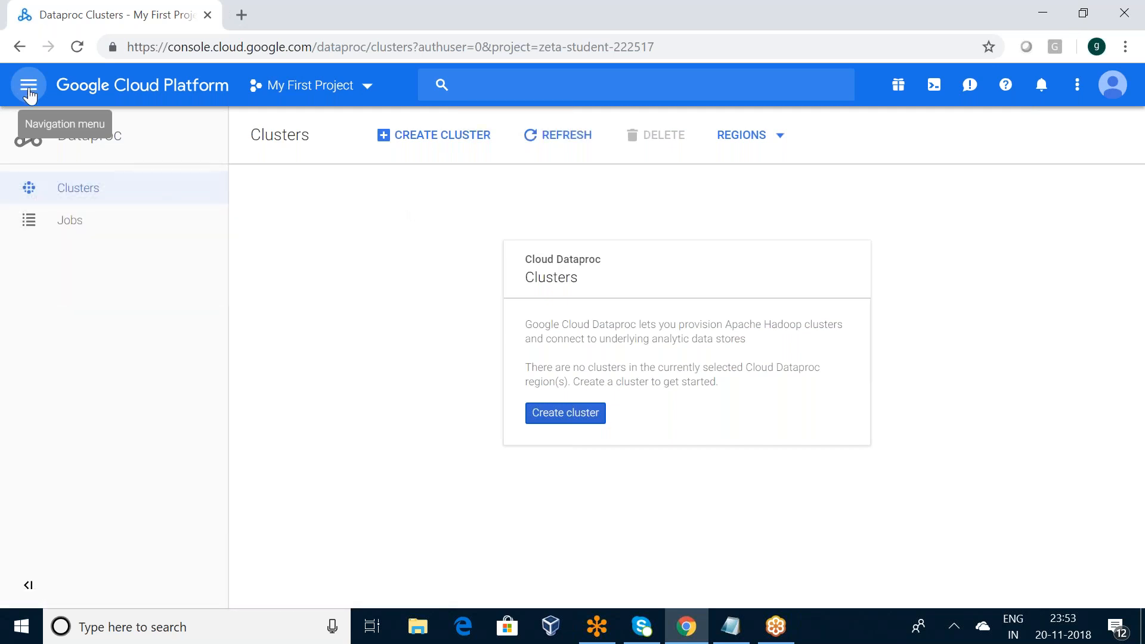
{"action": "mouse_move", "coordinate": [208, 195]}
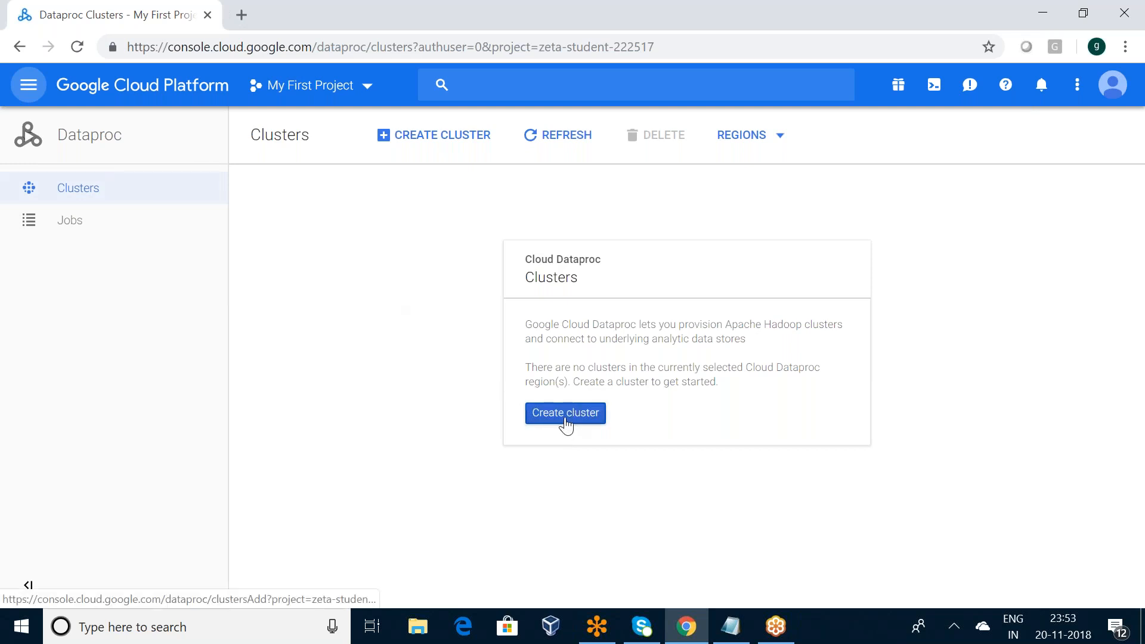
Start a new Dataproc cluster and name it cluster-spark-apache.
{"action": "left_click", "coordinate": [565, 412]}
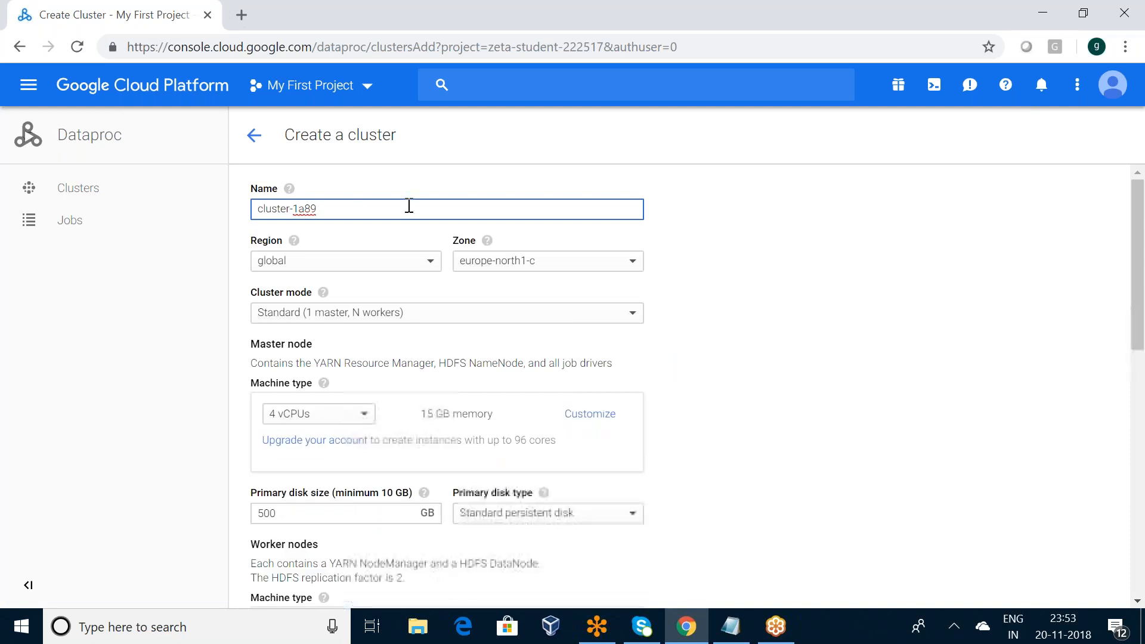
{"action": "key", "text": "Backspace"}
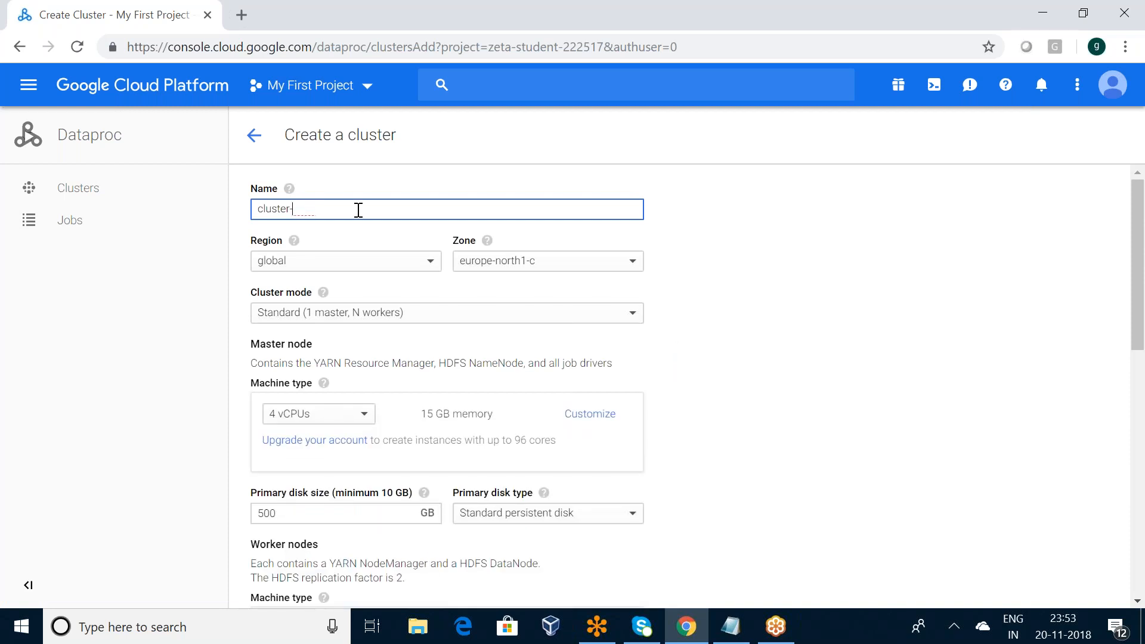
{"action": "type", "text": "spark"}
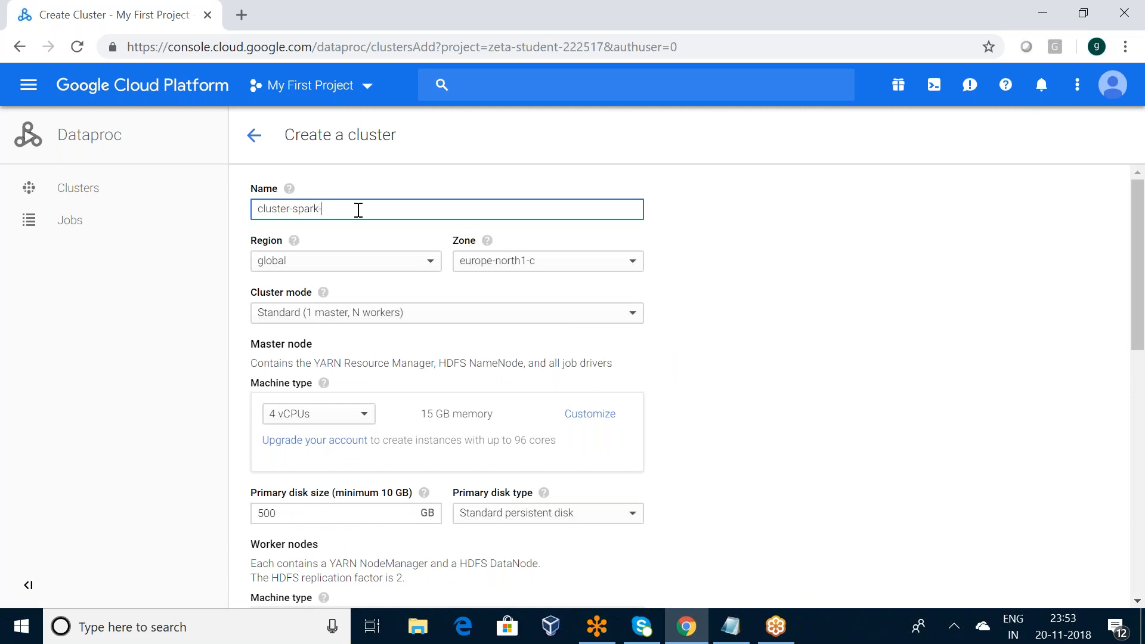
{"action": "type", "text": "-apache"}
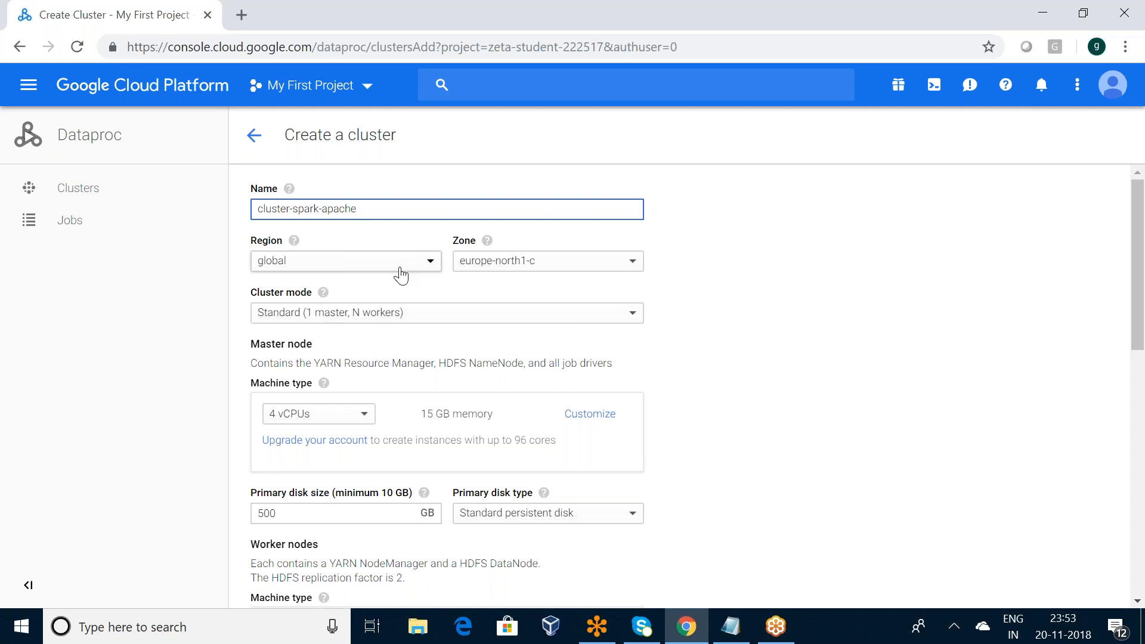
Place the cluster in region us-central1, zone us-central1-a.
{"action": "left_click", "coordinate": [345, 261]}
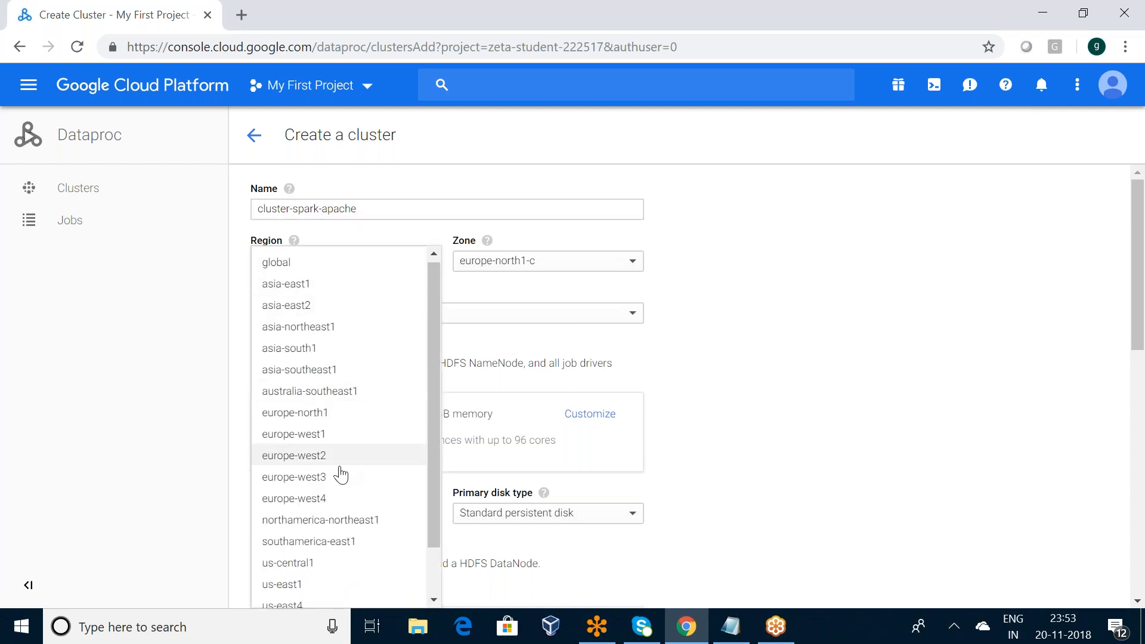
{"action": "left_click", "coordinate": [287, 563]}
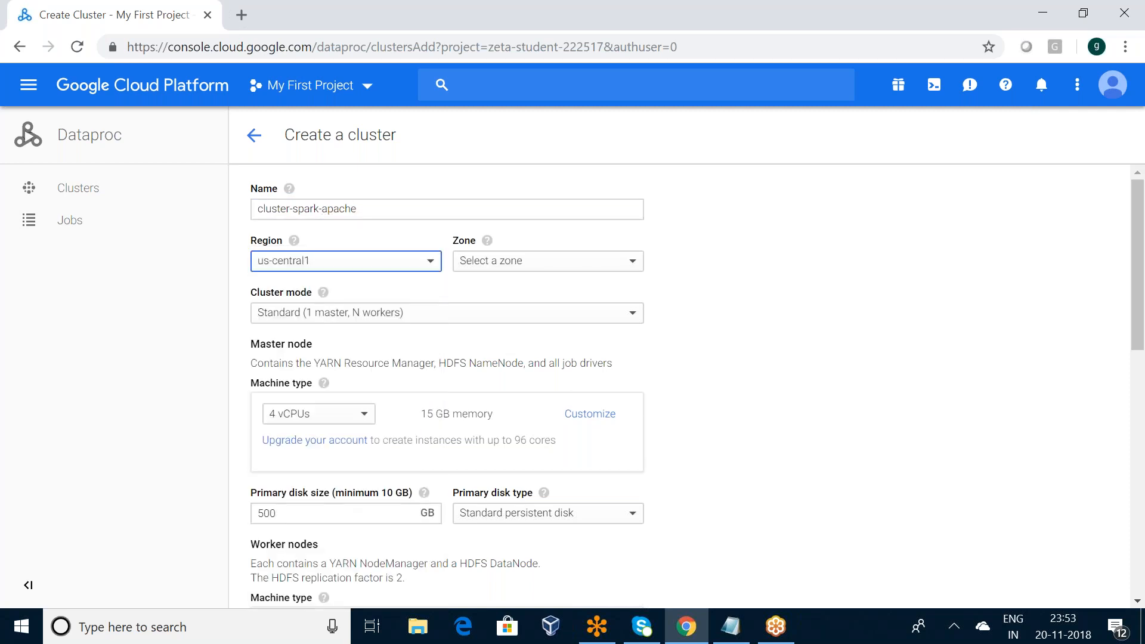
{"action": "left_click", "coordinate": [548, 261]}
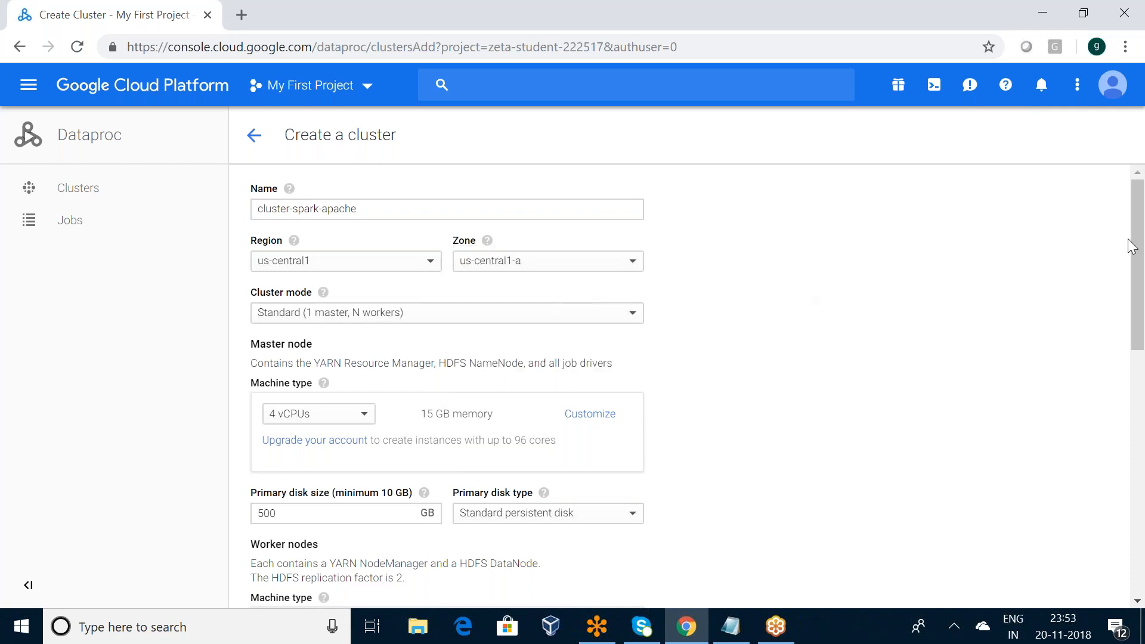
Use 1-vCPU machines for master and workers, with 40 GB worker disks.
{"action": "scroll", "scroll_direction": "down", "scroll_amount": 3}
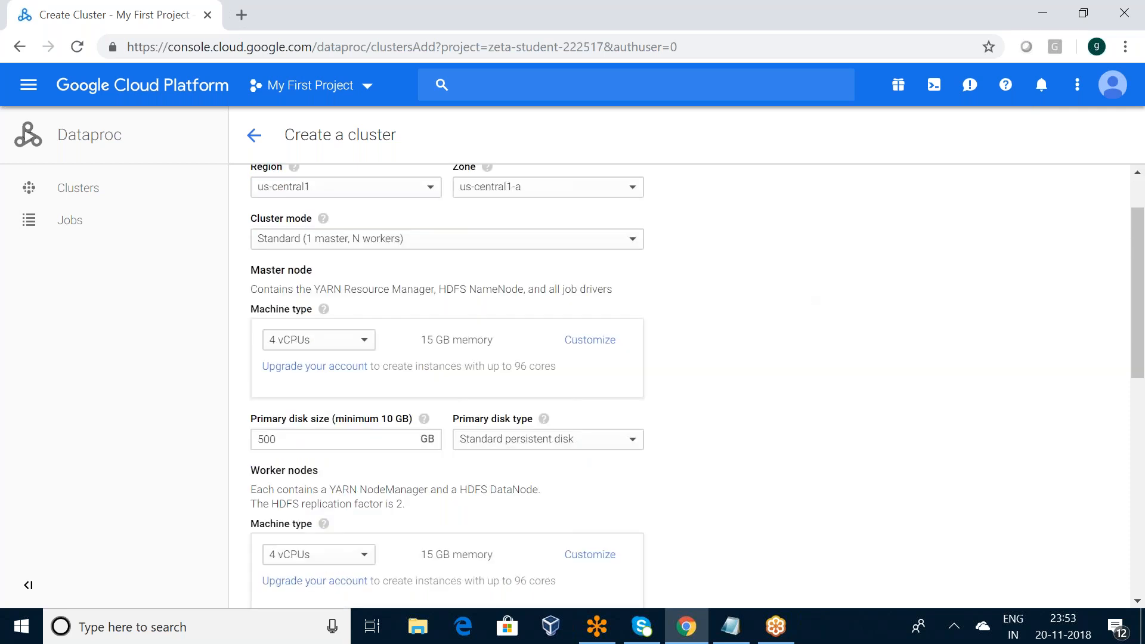
{"action": "mouse_move", "coordinate": [625, 251]}
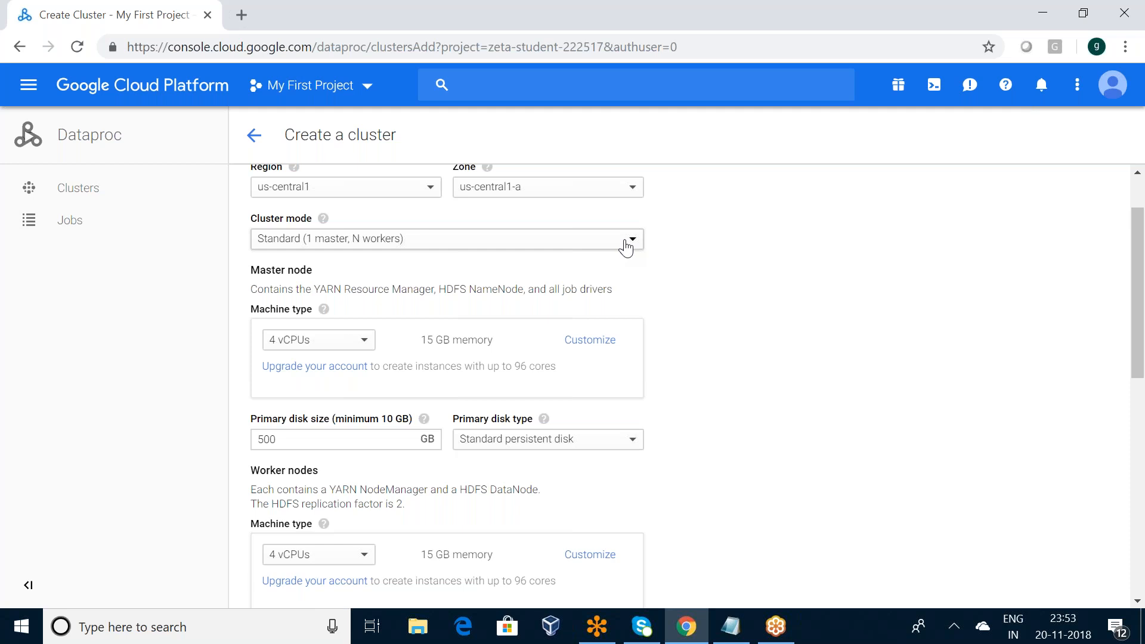
{"action": "scroll", "scroll_direction": "down", "scroll_amount": 3}
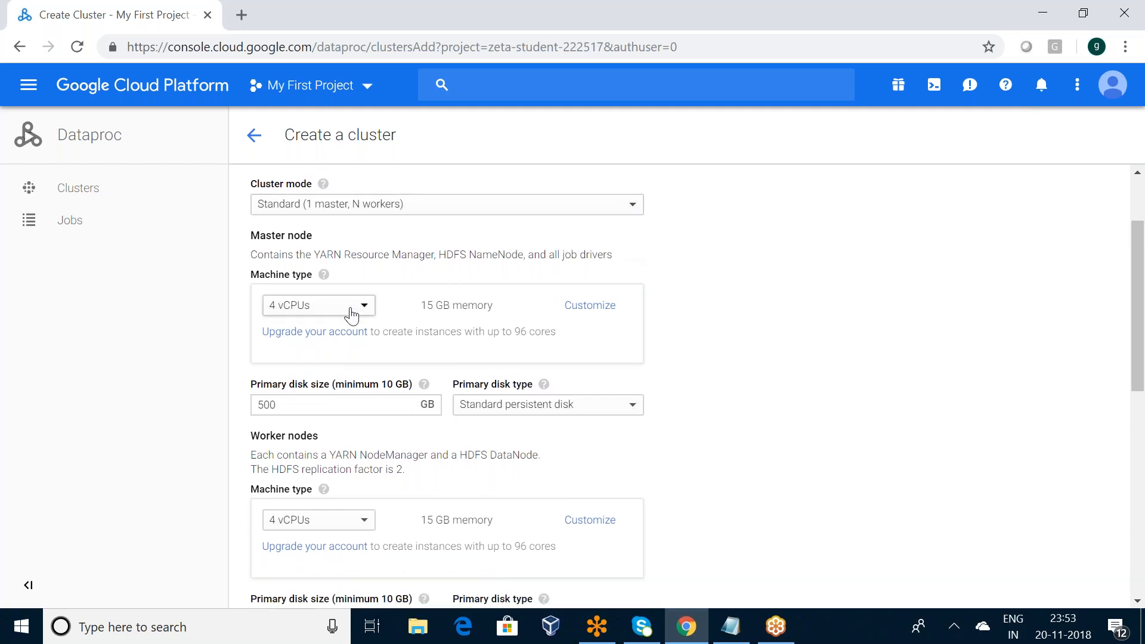
{"action": "left_click", "coordinate": [318, 306]}
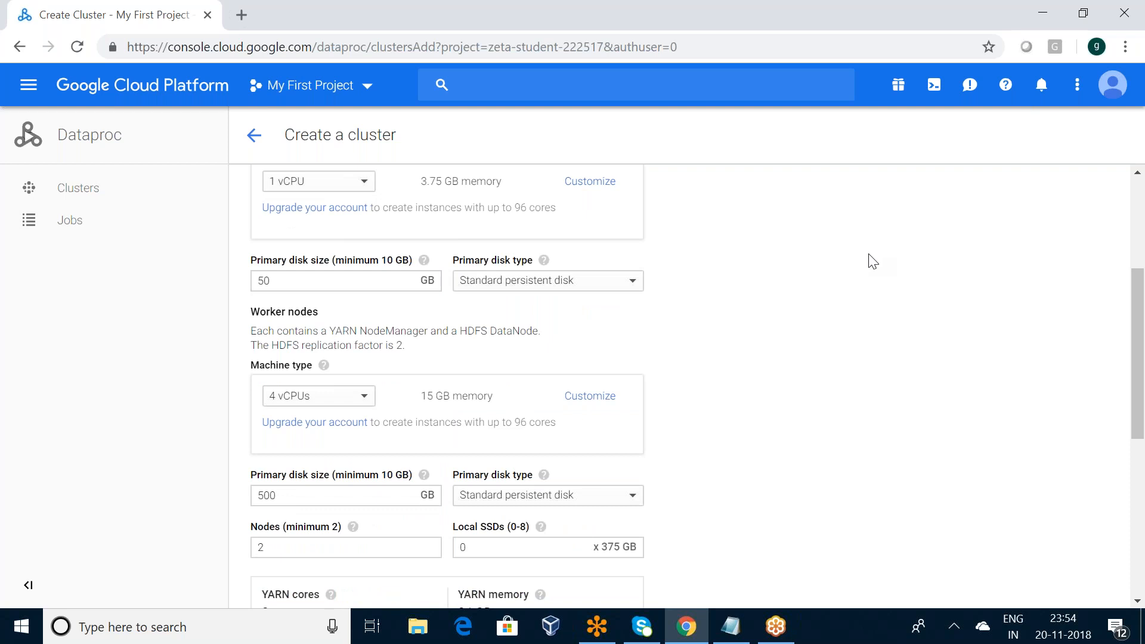
{"action": "scroll", "scroll_direction": "down", "scroll_amount": 3}
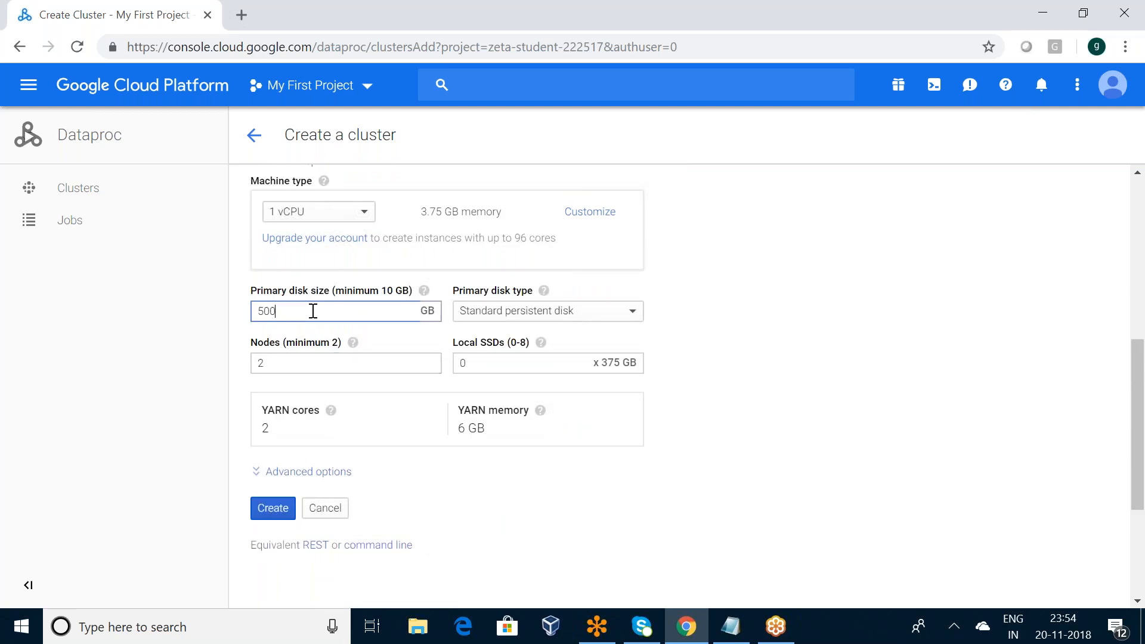
{"action": "type", "text": "4"}
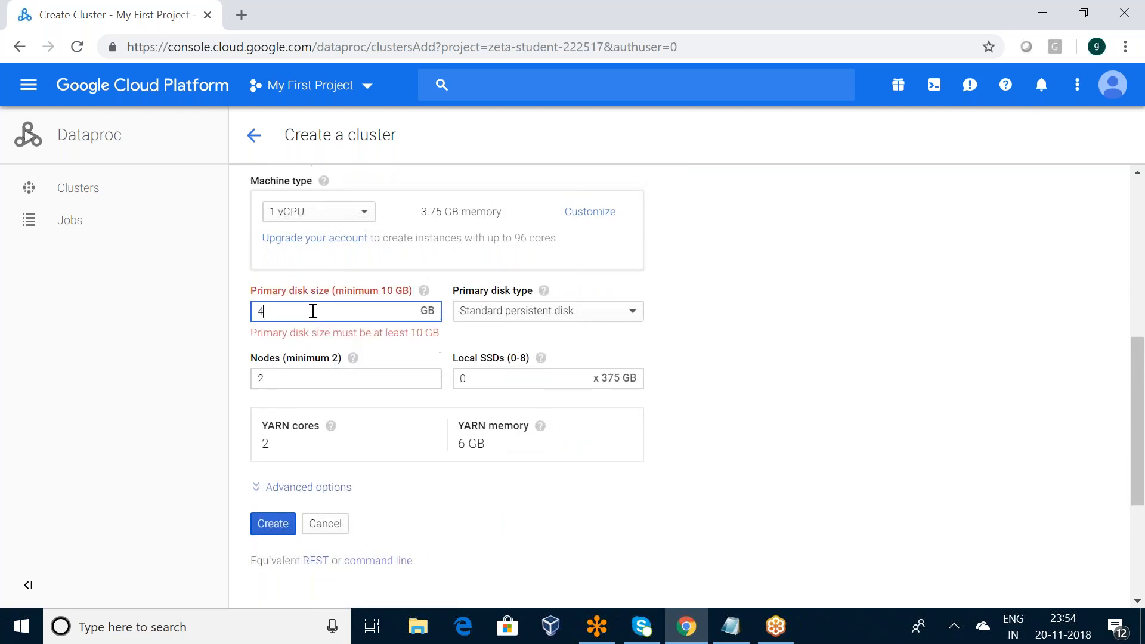
{"action": "type", "text": "0"}
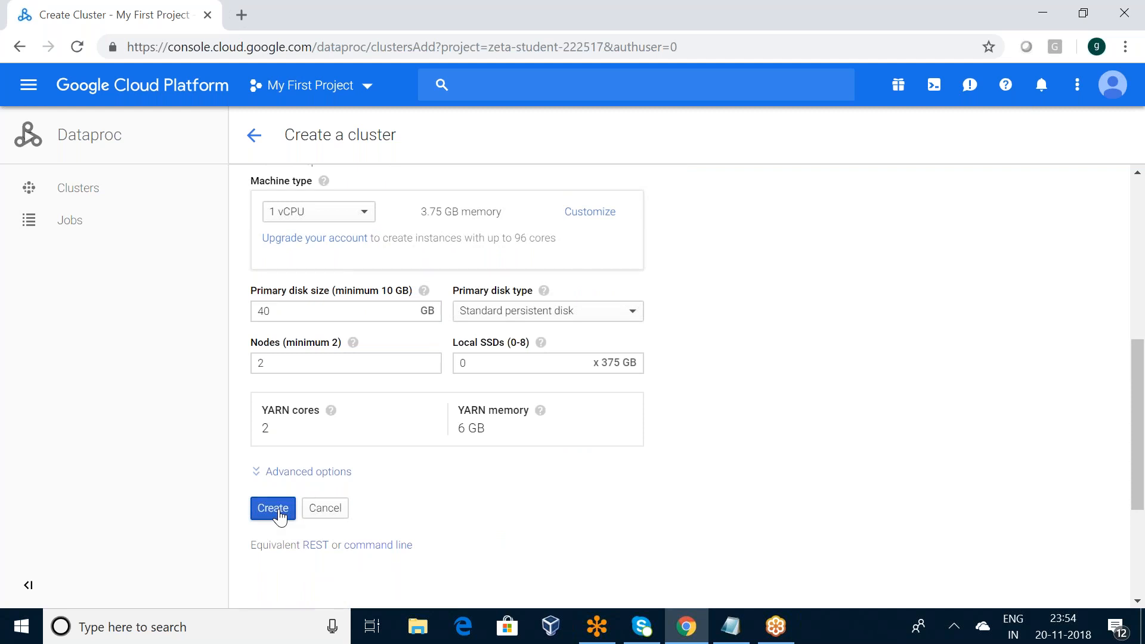
Create the cluster and dismiss the creation notification until it shows Running.
{"action": "left_click", "coordinate": [272, 508]}
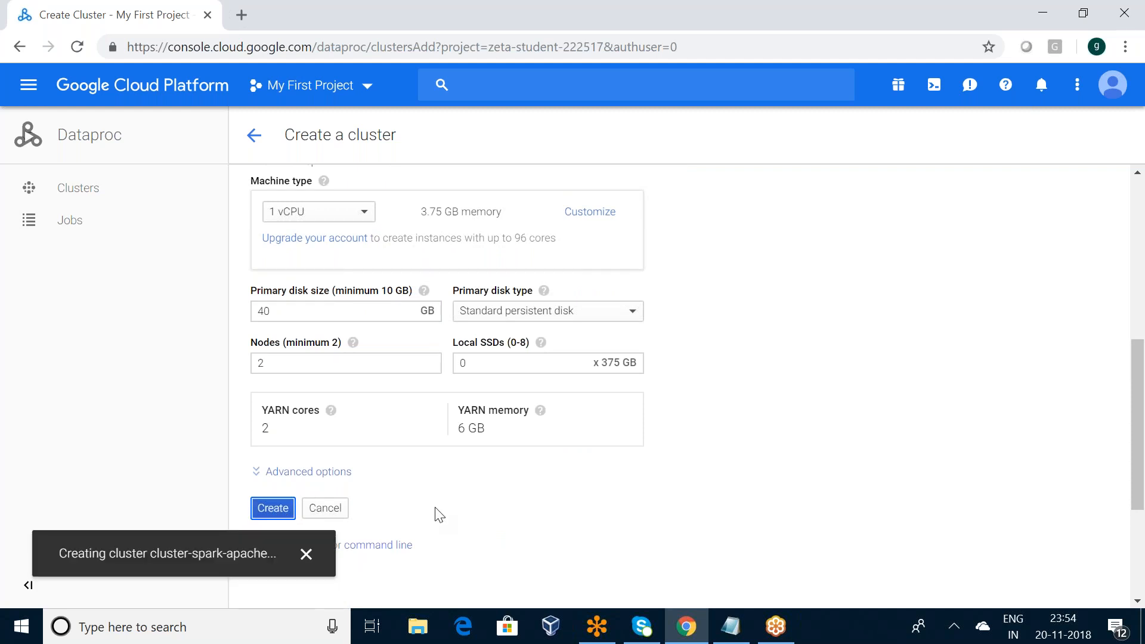
{"action": "mouse_move", "coordinate": [305, 555]}
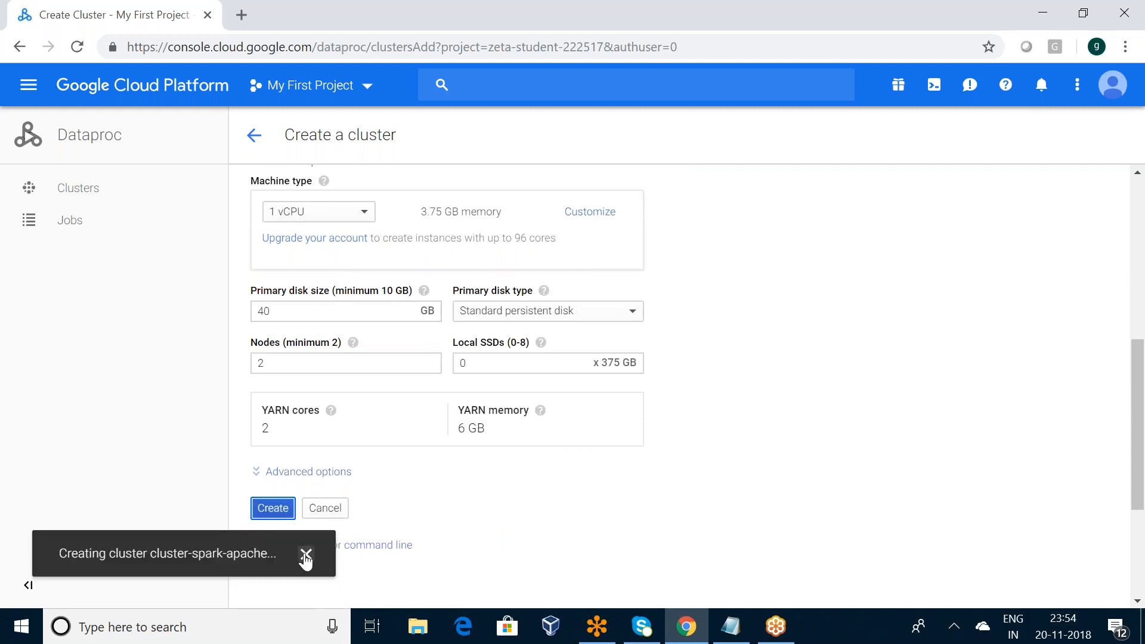
{"action": "left_click", "coordinate": [272, 508]}
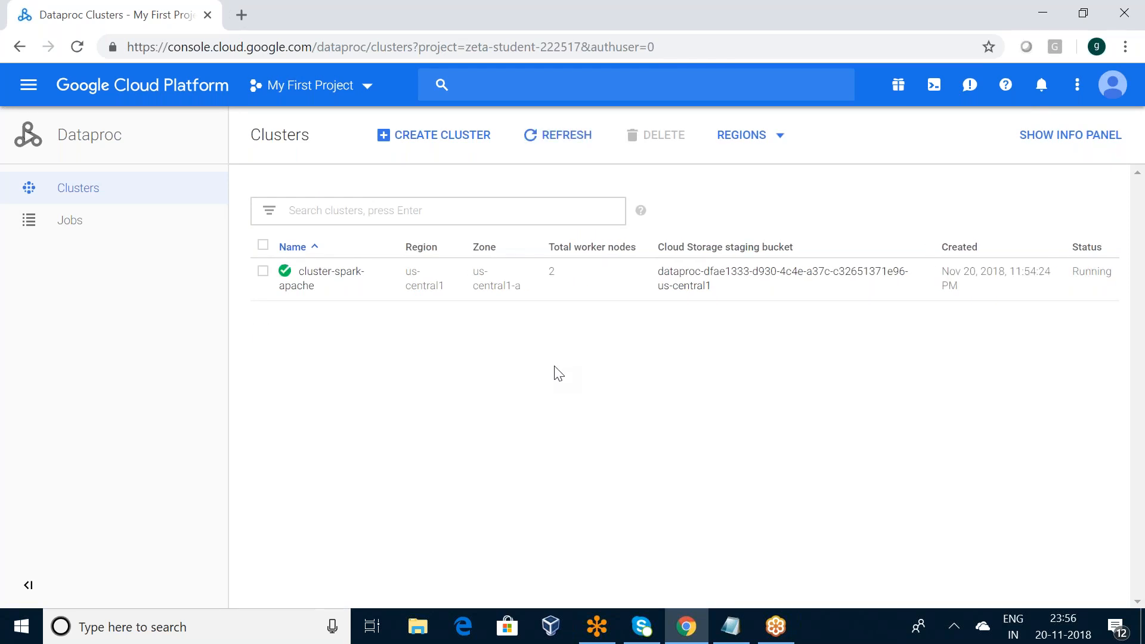
{"action": "mouse_move", "coordinate": [348, 289]}
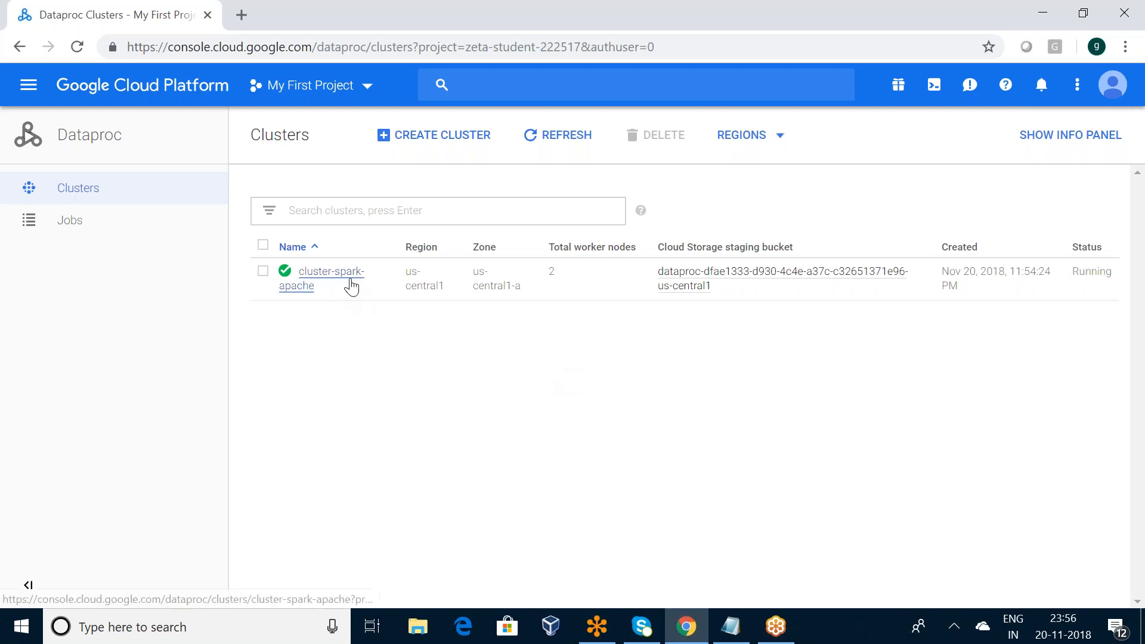
{"action": "mouse_move", "coordinate": [273, 304]}
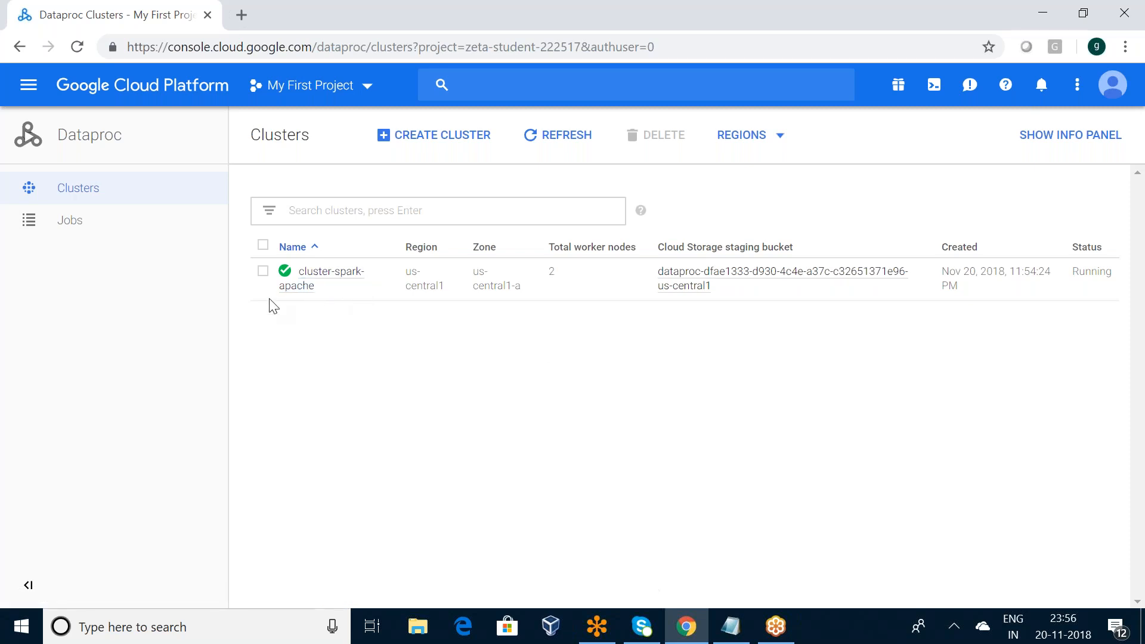
View cluster-spark-apache's details and its master VM instance.
{"action": "left_click", "coordinate": [332, 272]}
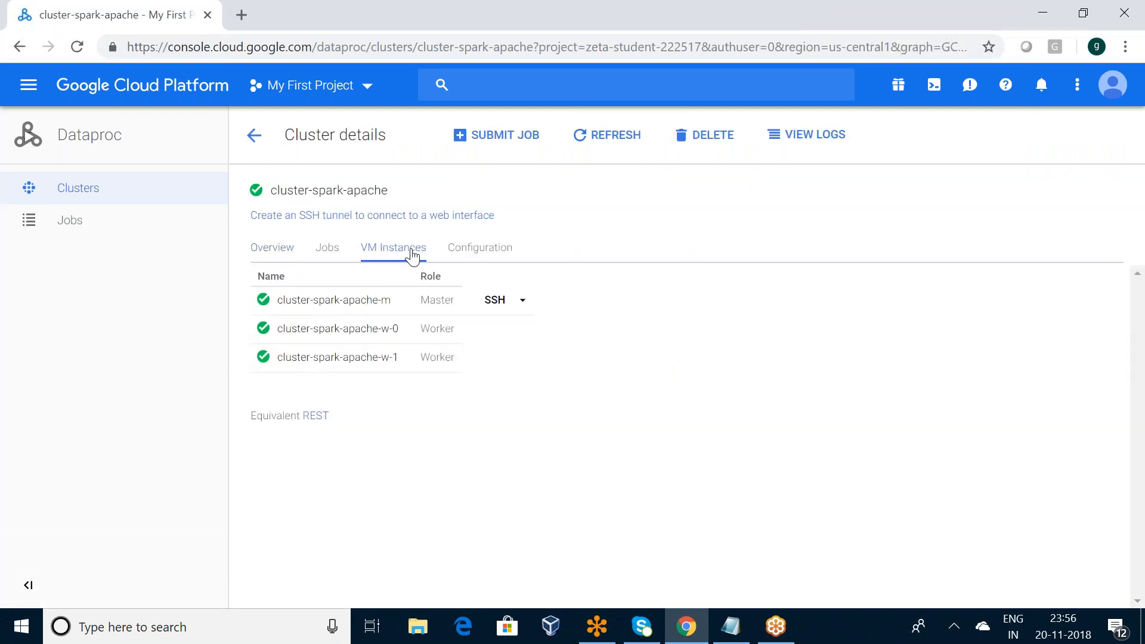
{"action": "mouse_move", "coordinate": [492, 248]}
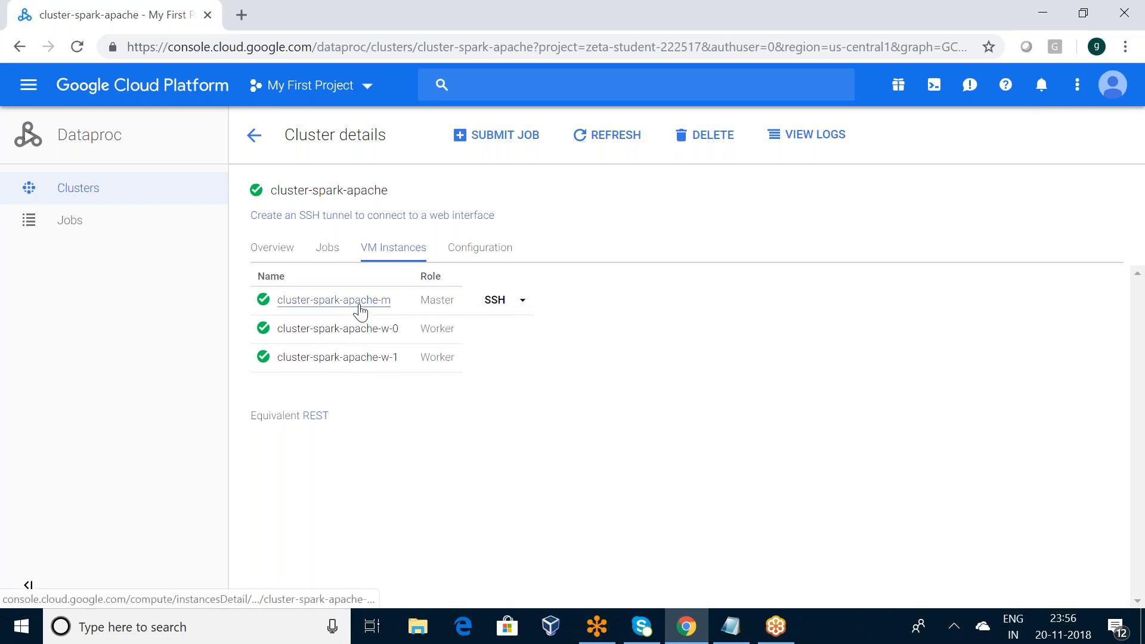
{"action": "left_click", "coordinate": [334, 301]}
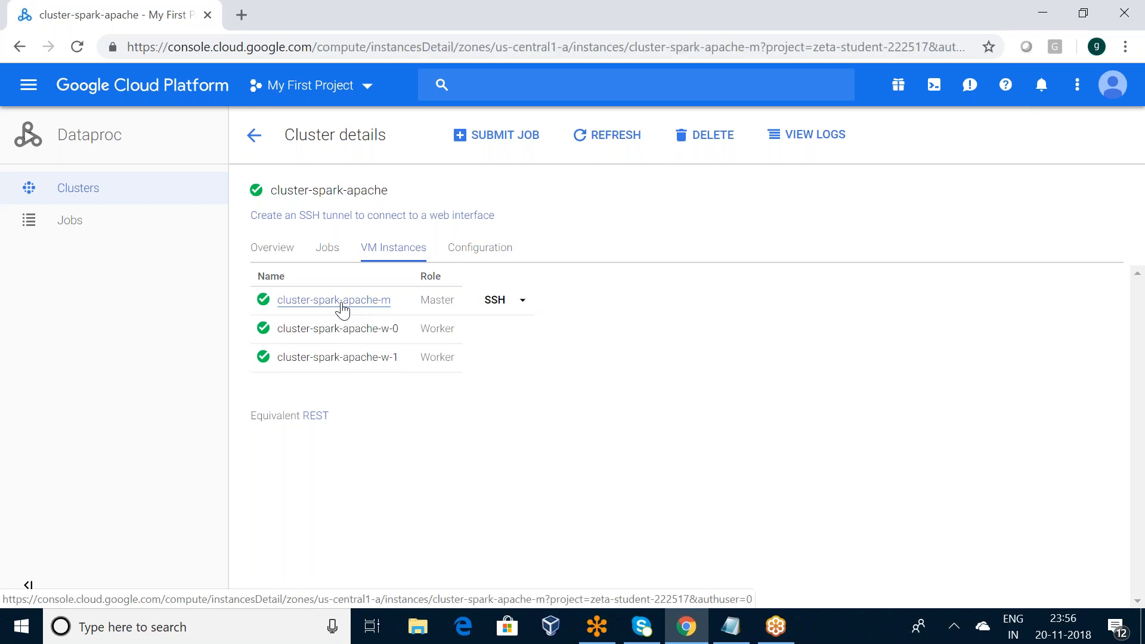
Scroll through the master instance details confirming n1-standard-1 with a 50 GB disk.
{"action": "left_click", "coordinate": [334, 301]}
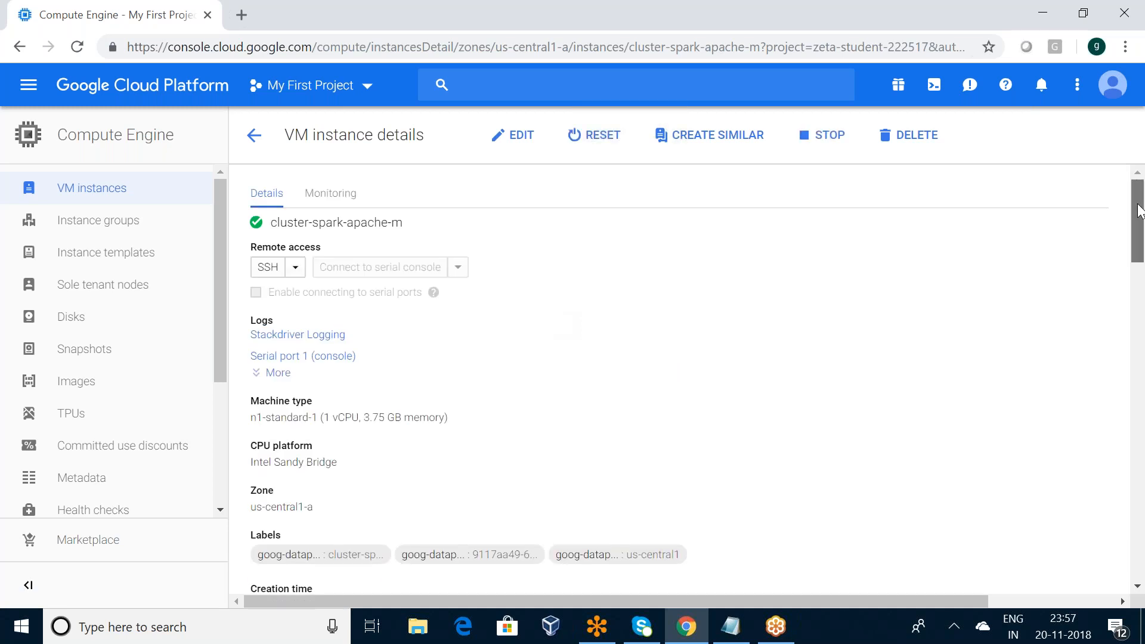
{"action": "scroll", "scroll_direction": "down", "scroll_amount": 3}
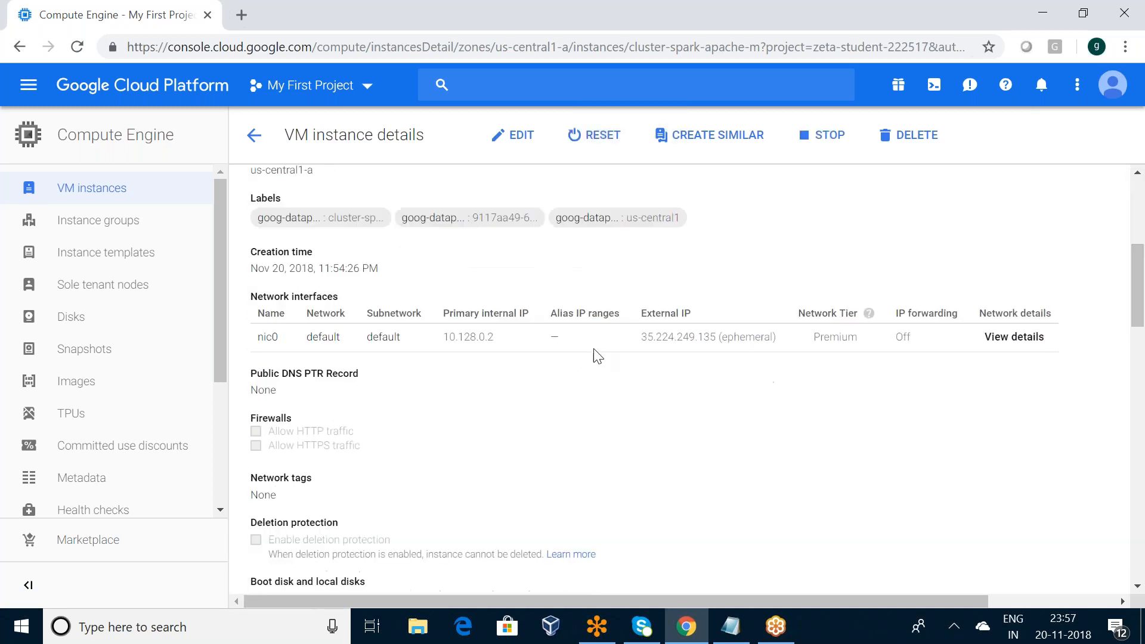
{"action": "mouse_move", "coordinate": [711, 392]}
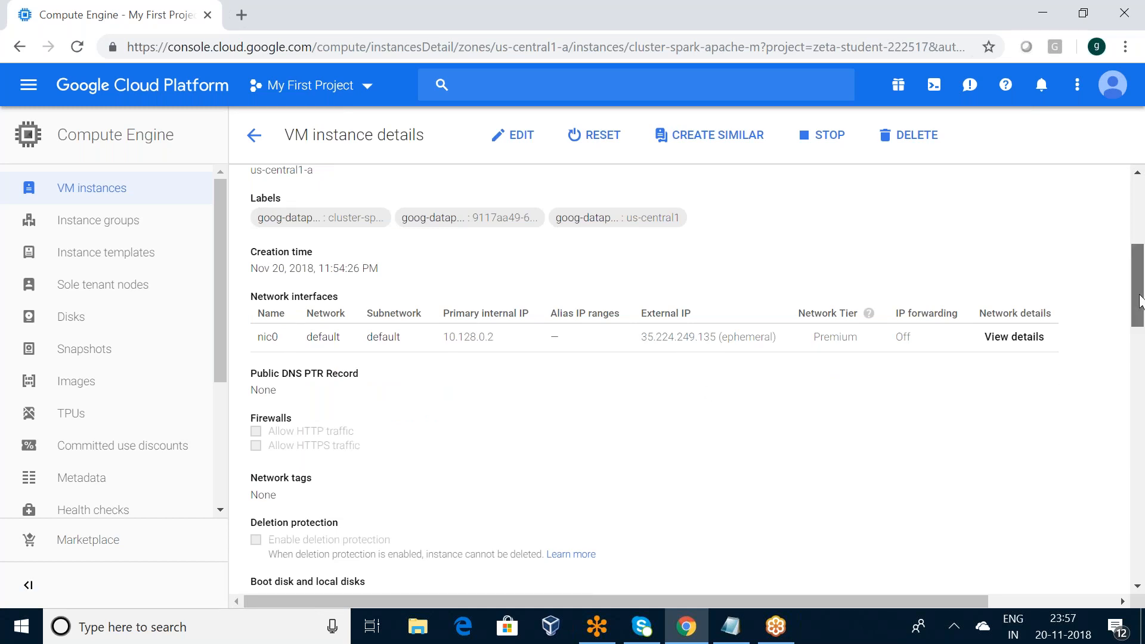
{"action": "scroll", "scroll_direction": "down", "scroll_amount": 3}
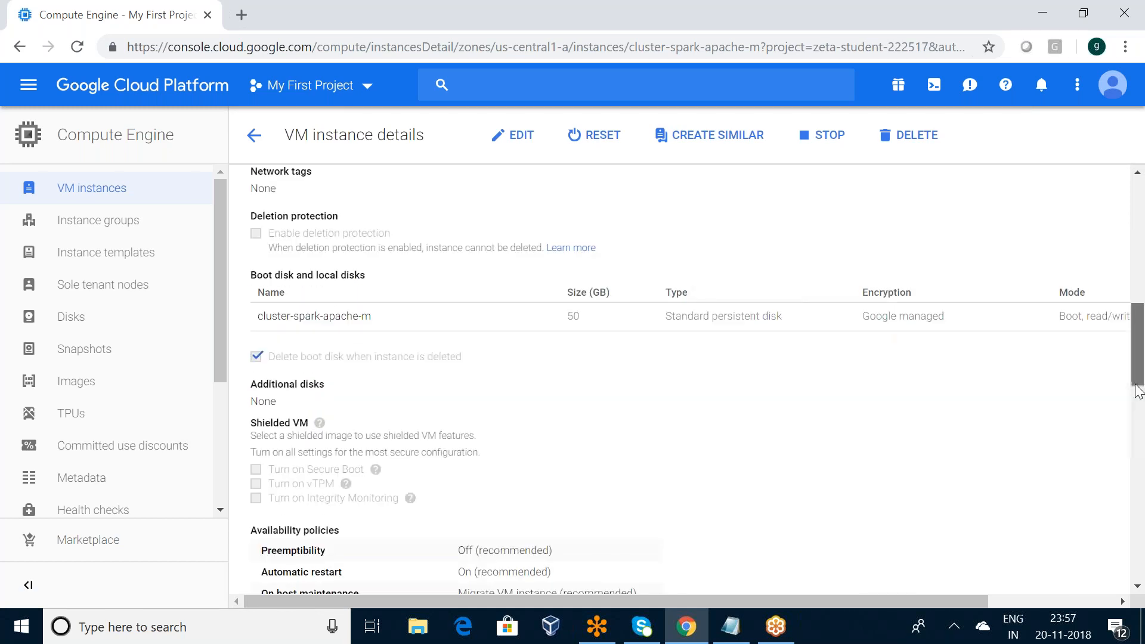
{"action": "scroll", "scroll_direction": "down", "scroll_amount": 3}
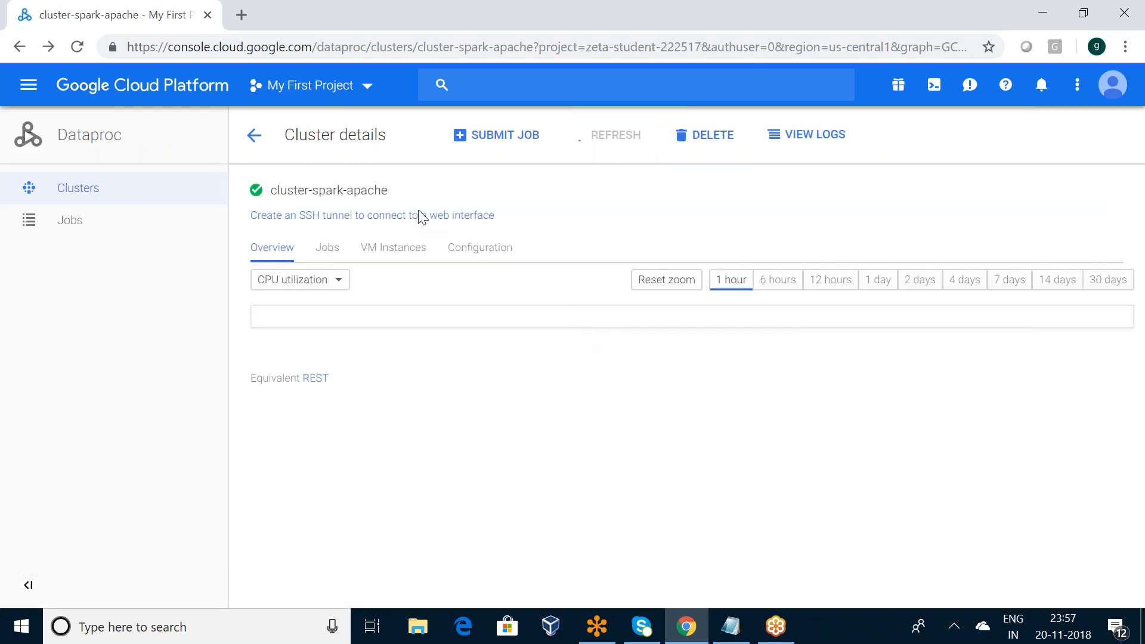
Connect to the master node cluster-spark-apache-m via SSH in a browser window.
{"action": "left_click", "coordinate": [523, 301]}
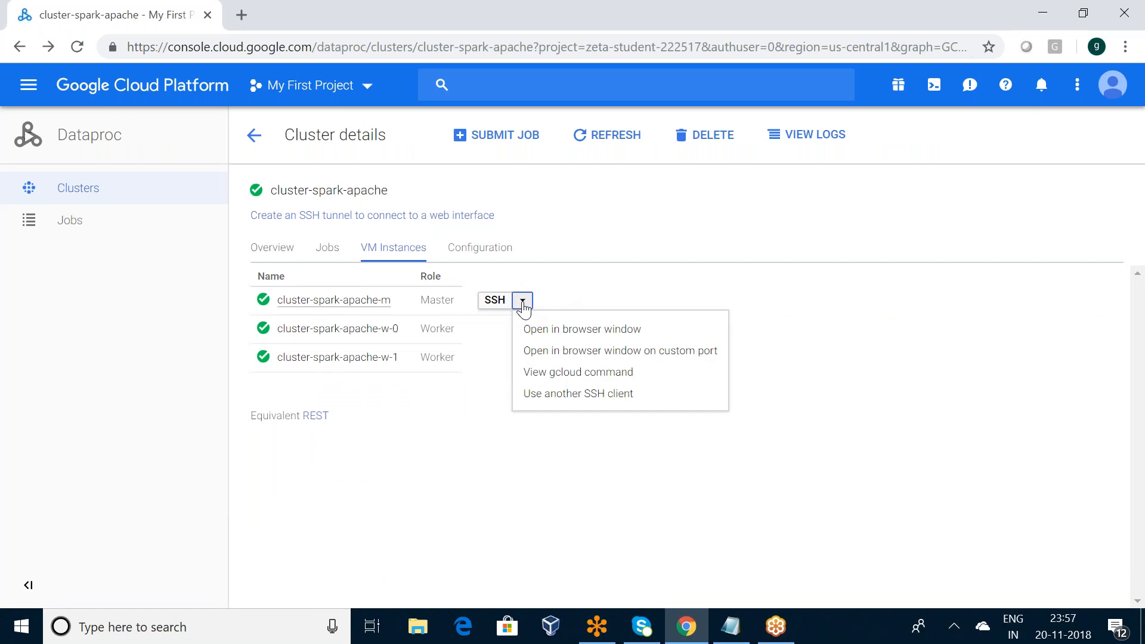
{"action": "mouse_move", "coordinate": [582, 329]}
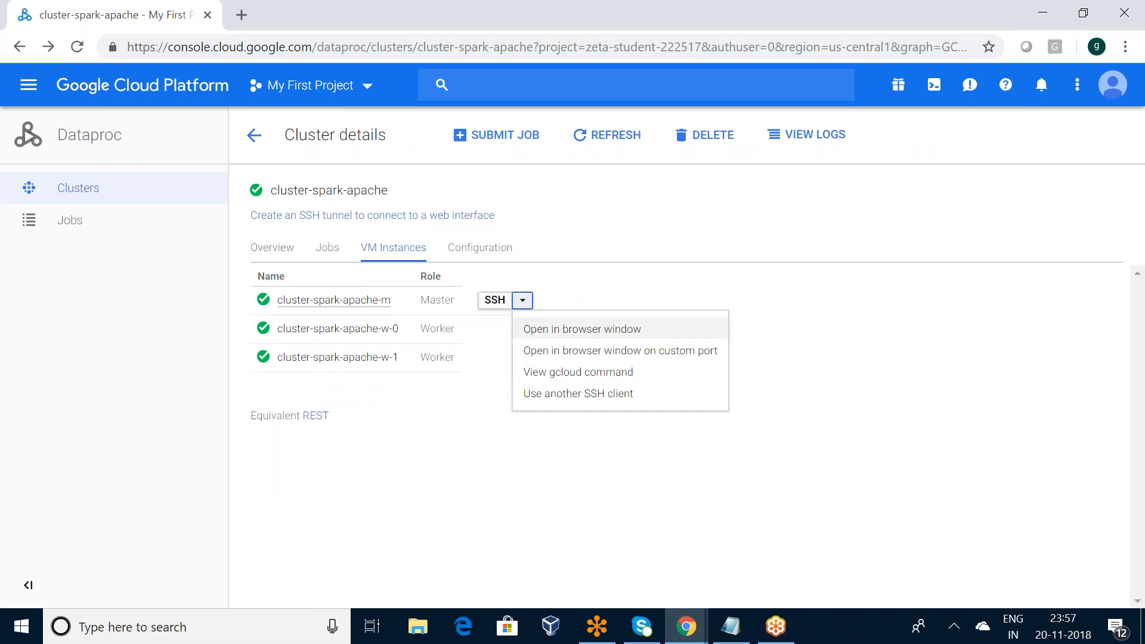
{"action": "left_click", "coordinate": [582, 329]}
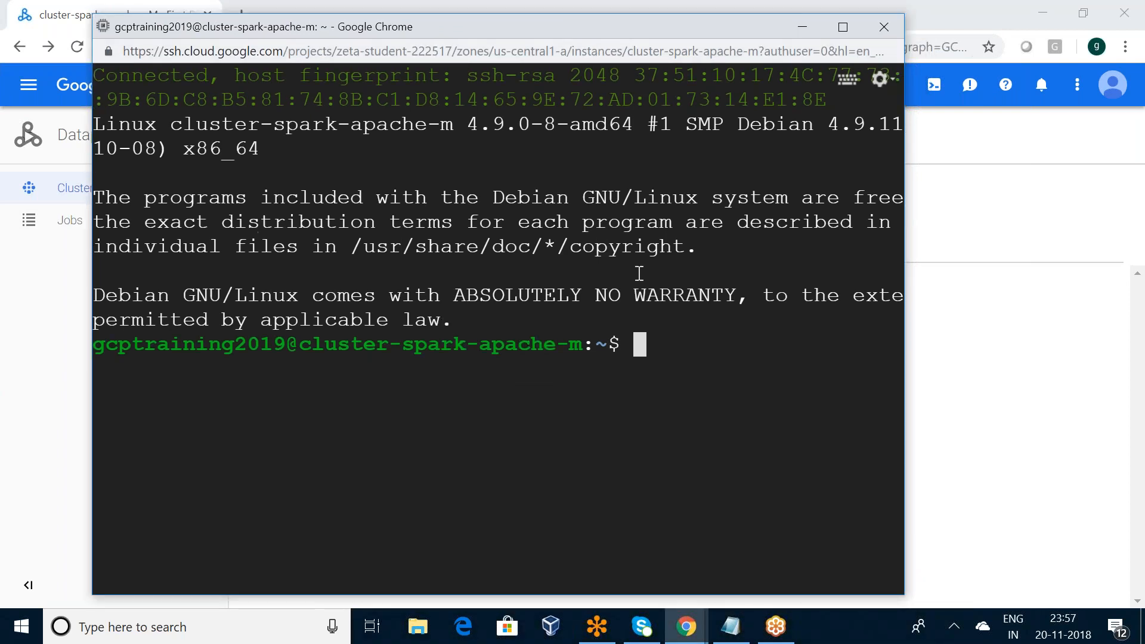
Launch spark-shell on the master node and reach the scala> prompt.
{"action": "type", "text": "spa"}
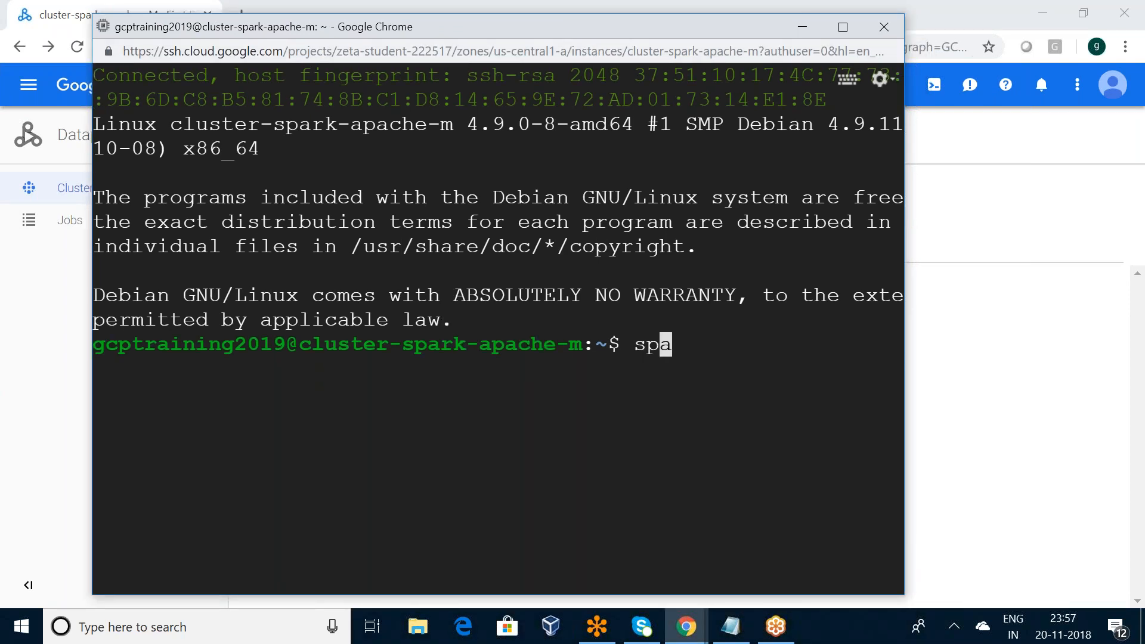
{"action": "type", "text": "rk"}
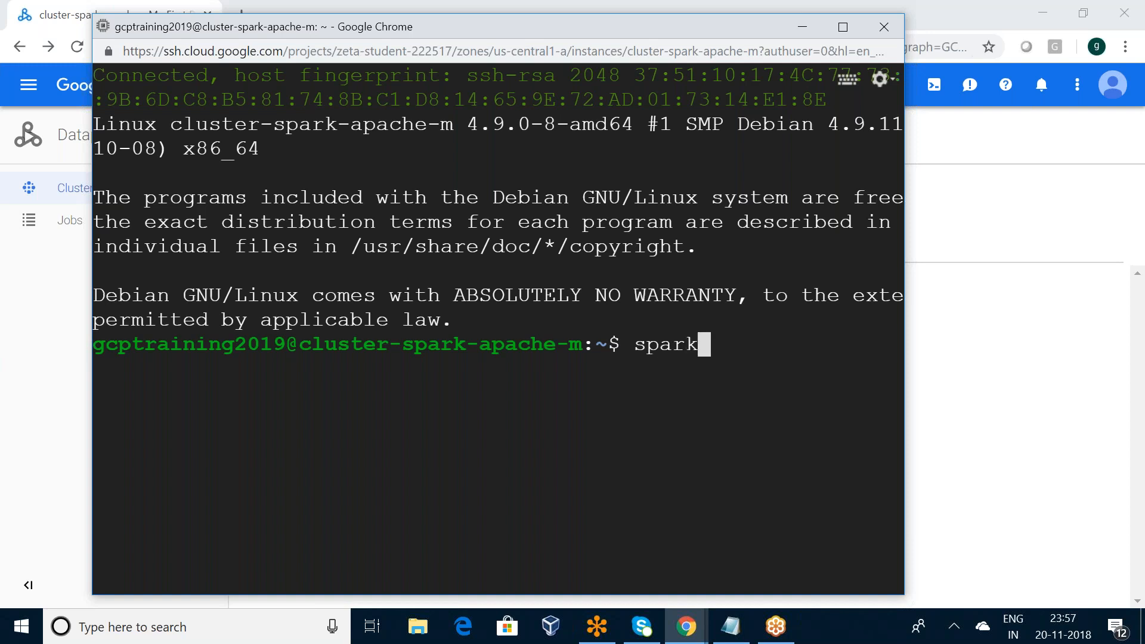
{"action": "type", "text": "-shell"}
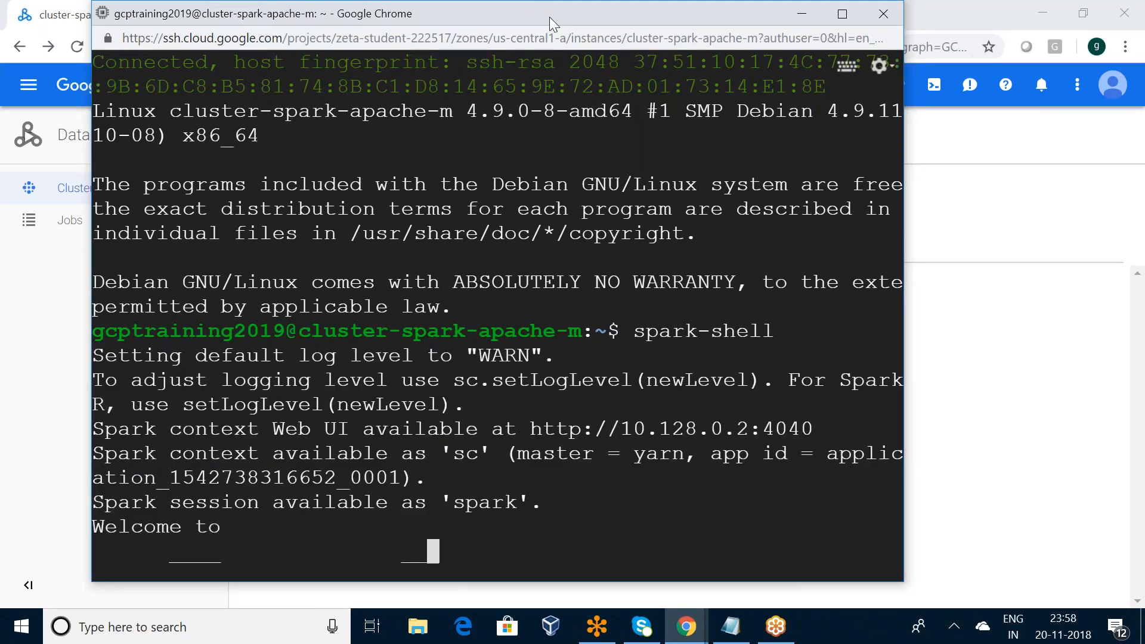
{"action": "scroll", "scroll_direction": "down", "scroll_amount": 3}
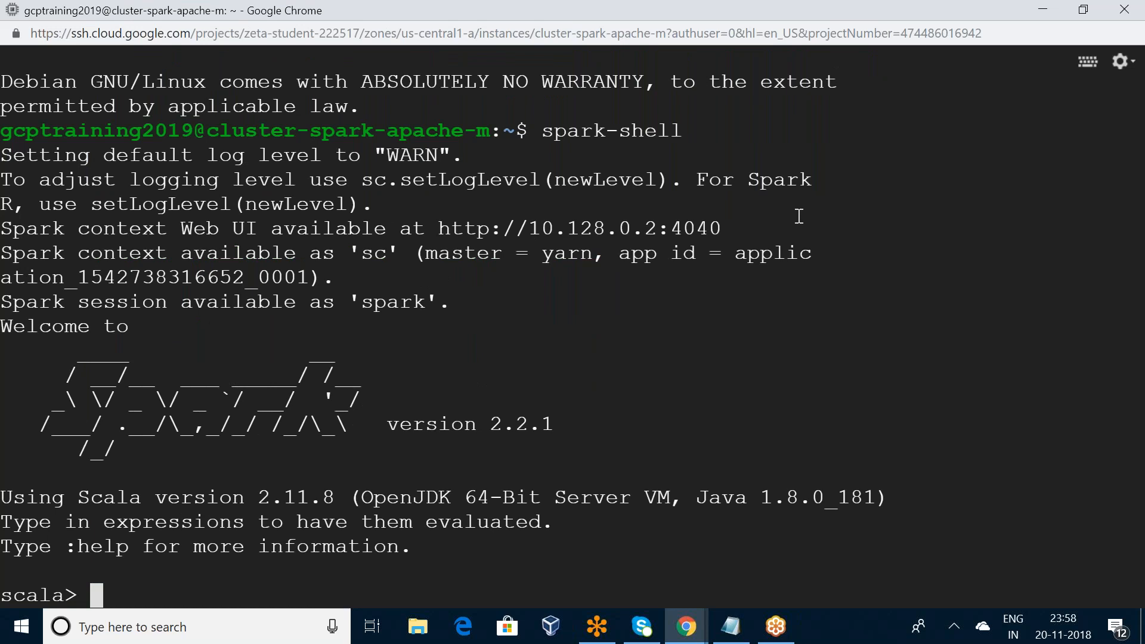
{"action": "mouse_move", "coordinate": [665, 598]}
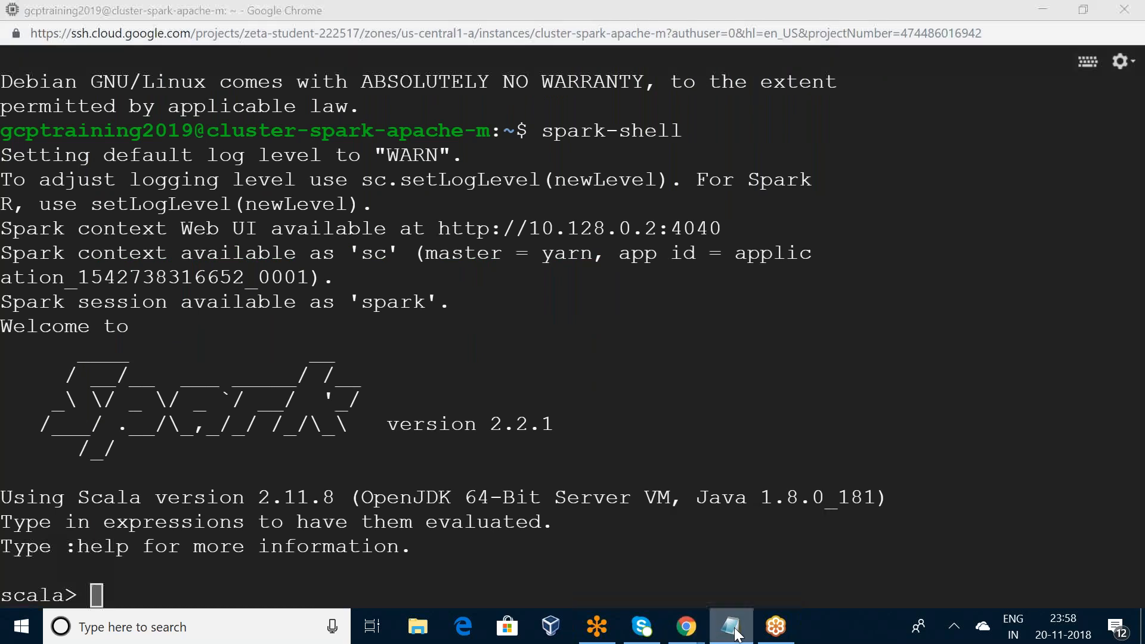
Select the HelloWorld object code in Notepad for copying.
{"action": "left_click", "coordinate": [729, 626]}
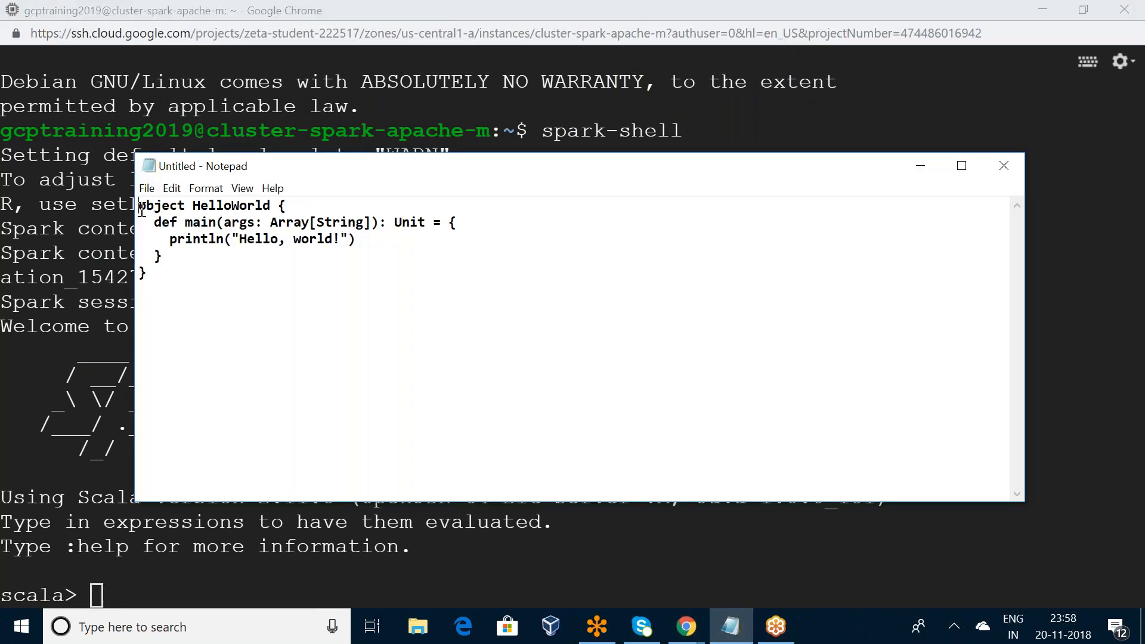
{"action": "left_click_drag", "start_coordinate": [138, 205], "coordinate": [165, 272]}
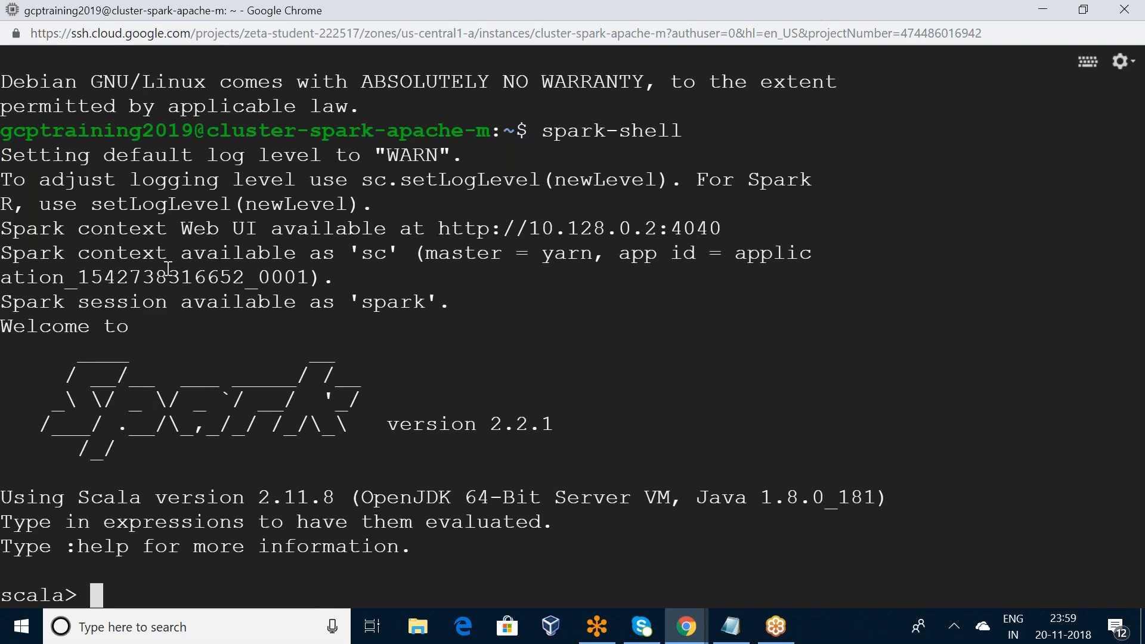
Define the HelloWorld object in spark-shell.
{"action": "type", "text": "object HelloWorld {"}
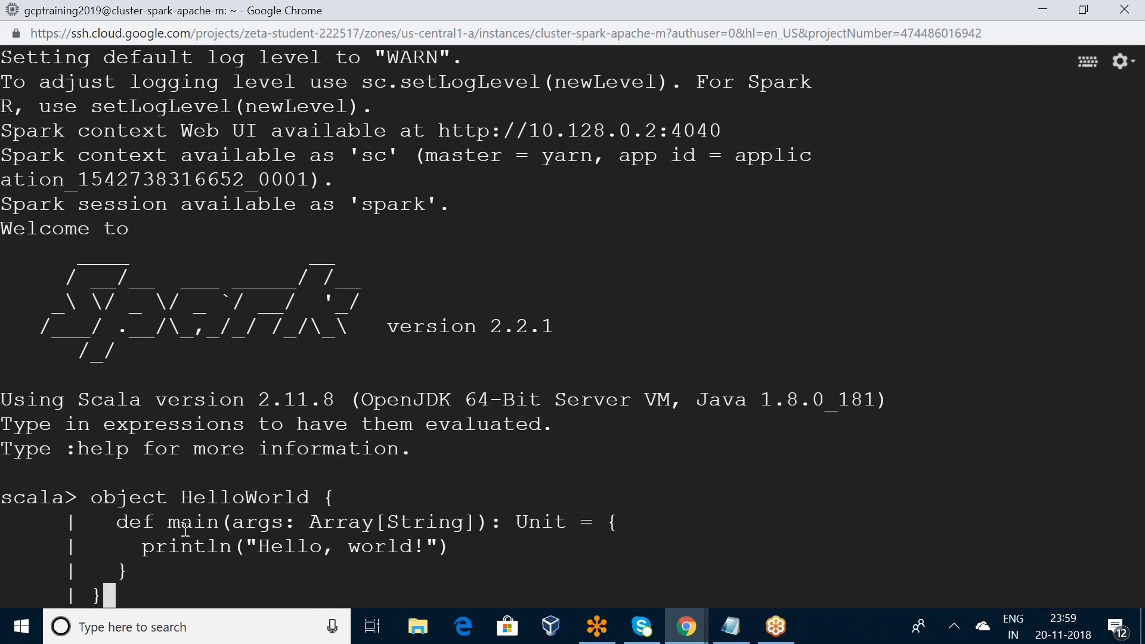
{"action": "mouse_move", "coordinate": [430, 521]}
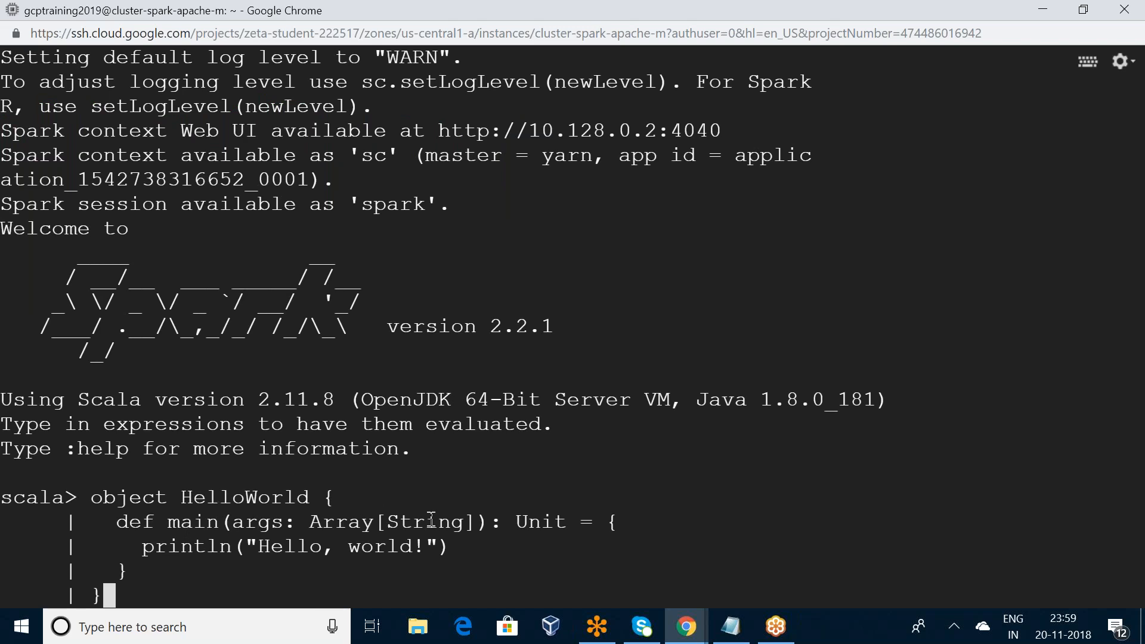
{"action": "mouse_move", "coordinate": [145, 551]}
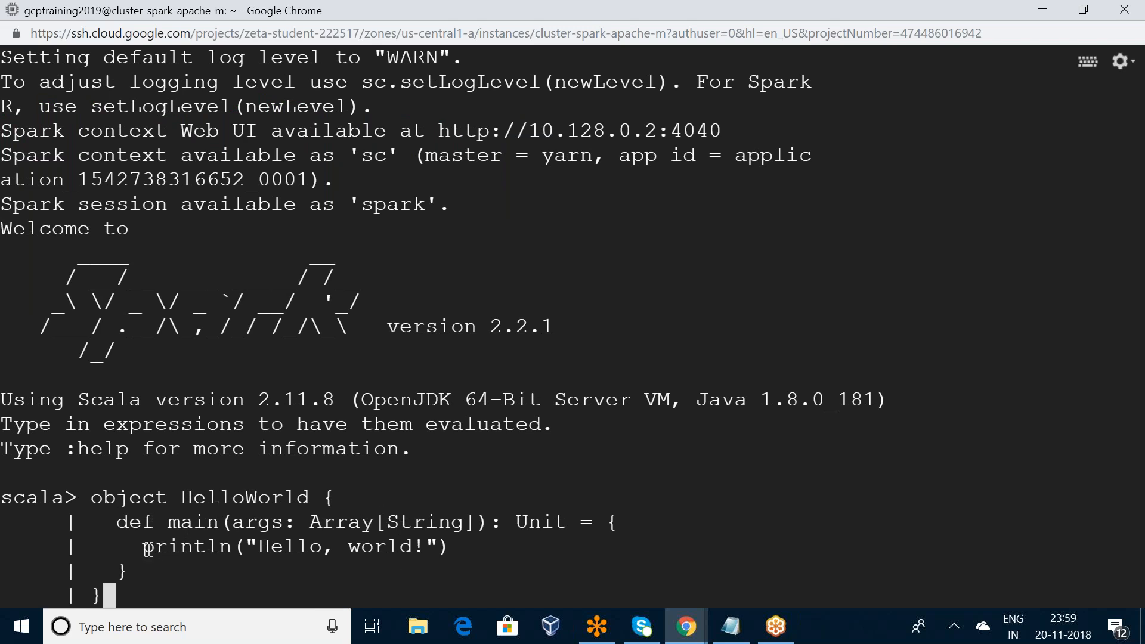
{"action": "mouse_move", "coordinate": [428, 563]}
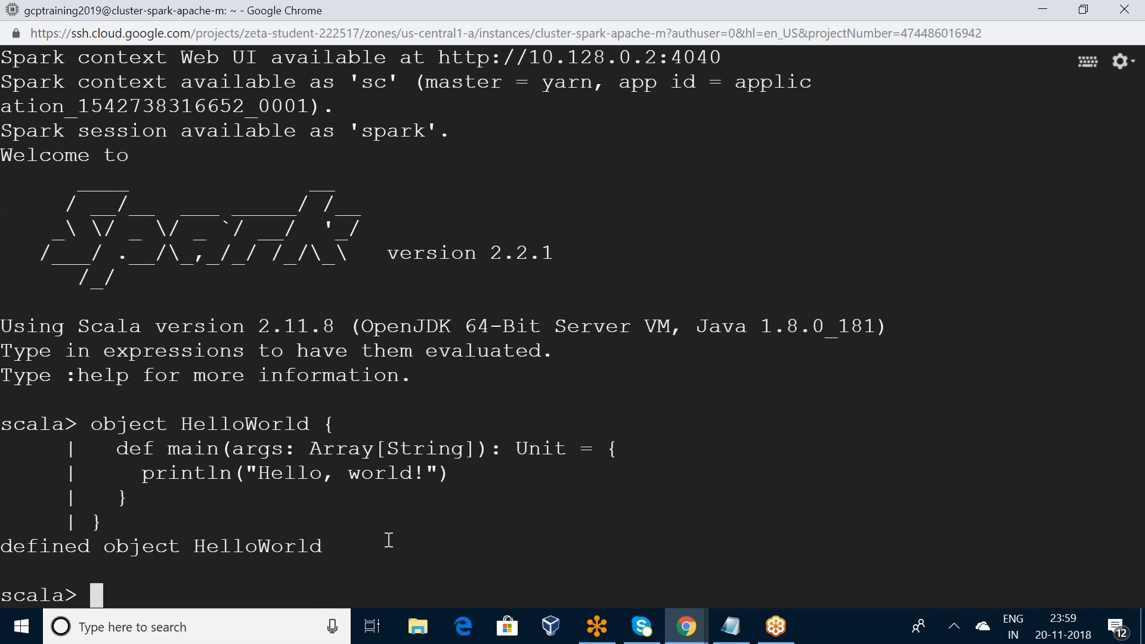
Save the session to HelloWorld.scala with :save.
{"action": "type", "text": ":sa"}
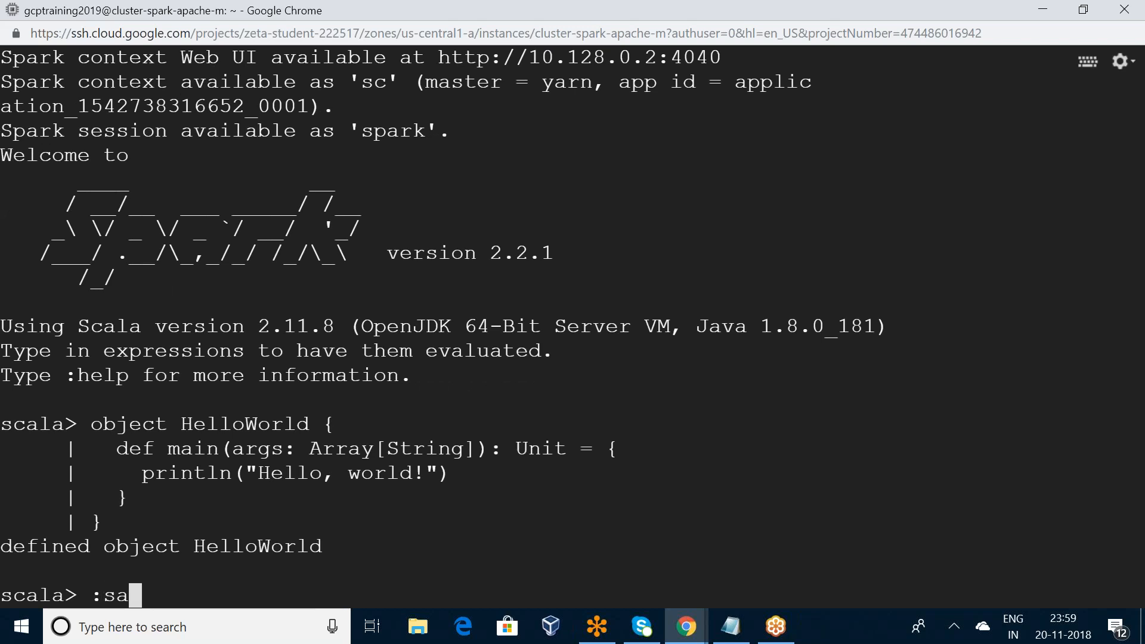
{"action": "type", "text": "ve"}
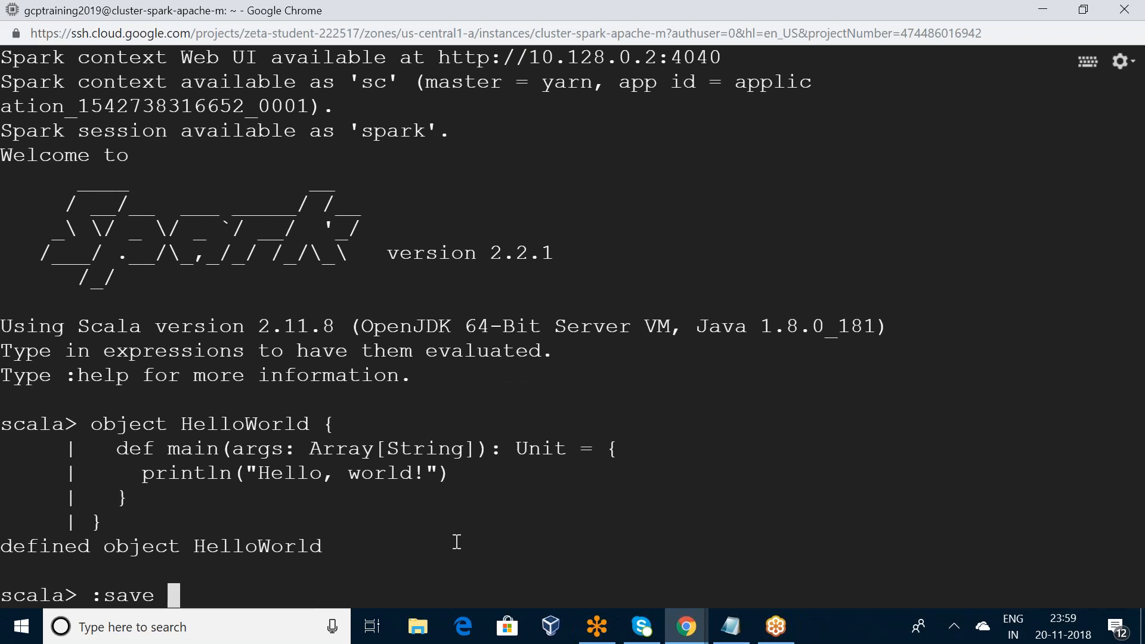
{"action": "type", "text": "He"}
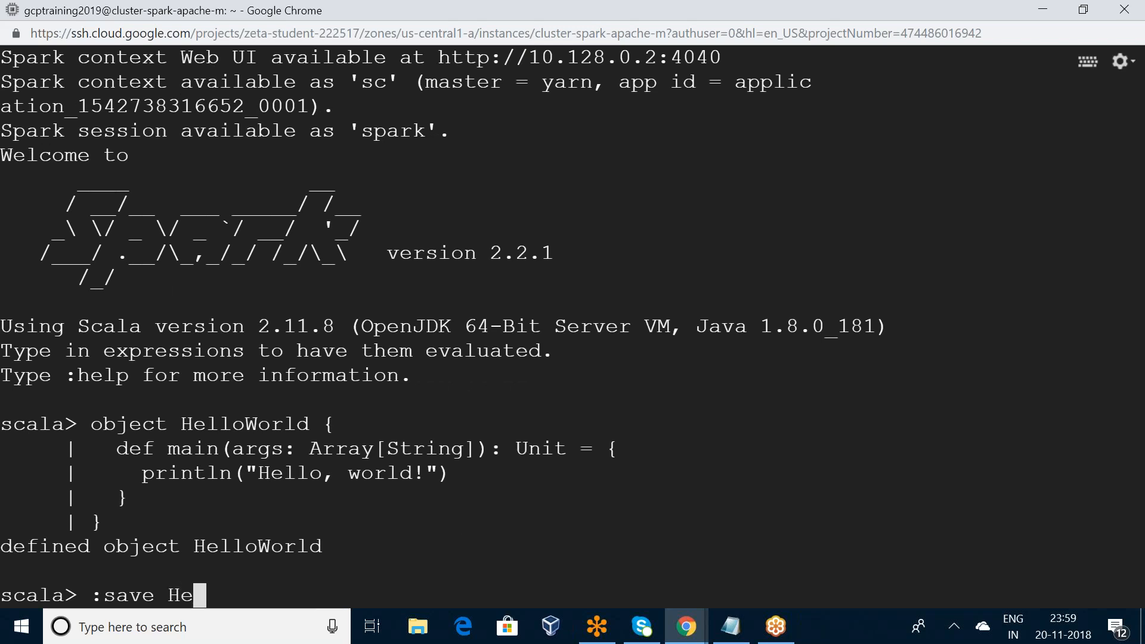
{"action": "type", "text": "lloW"}
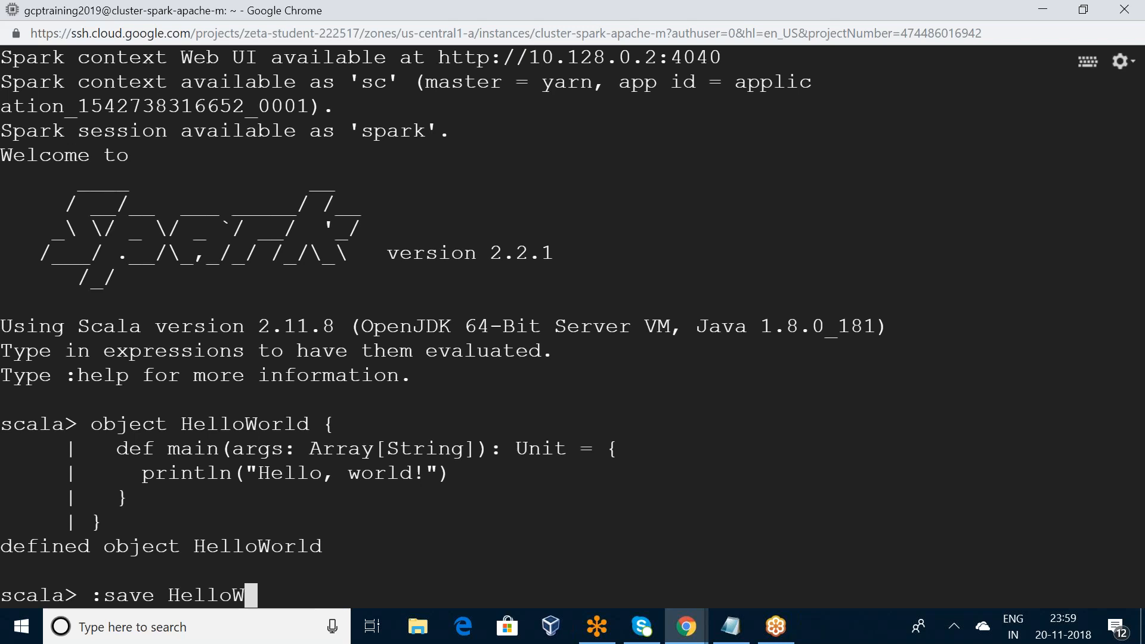
{"action": "type", "text": "orld"}
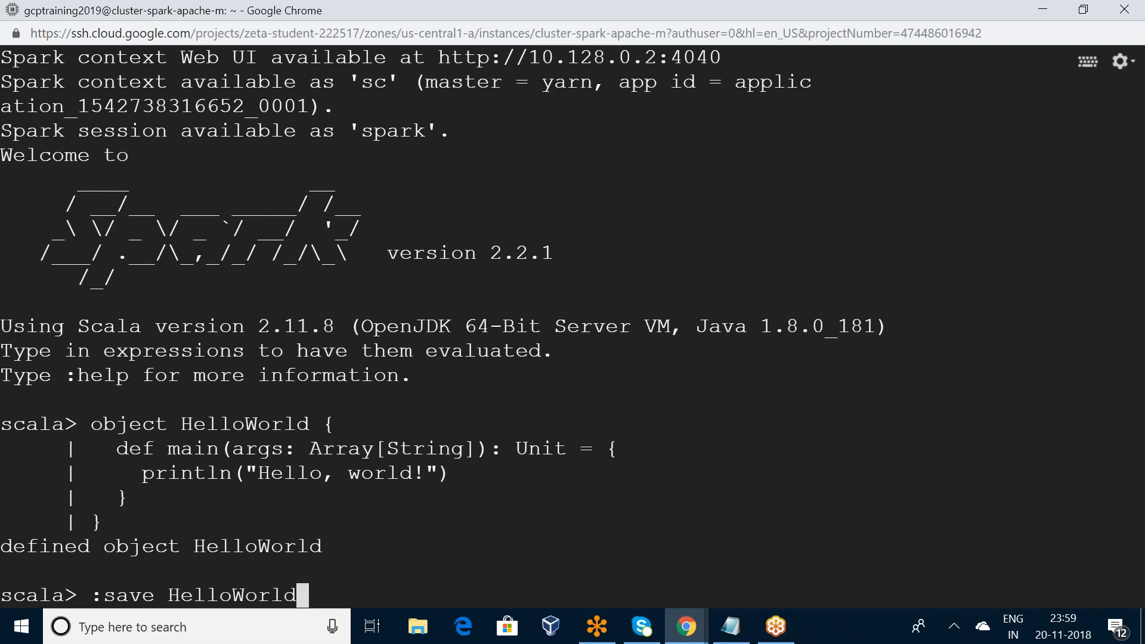
{"action": "type", "text": "."}
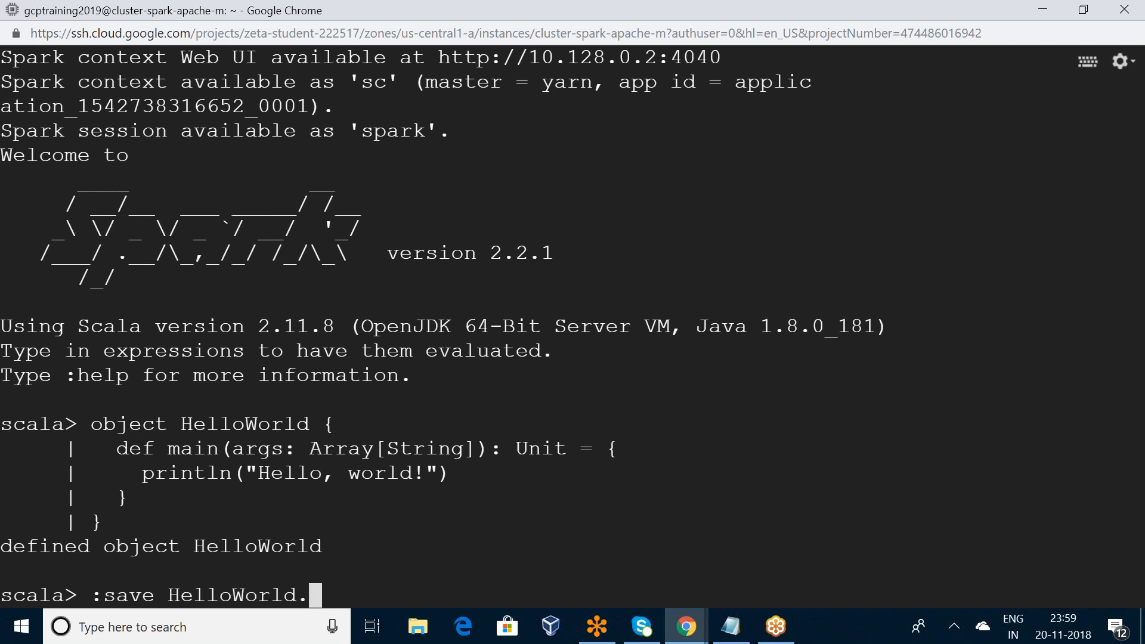
{"action": "type", "text": "scala"}
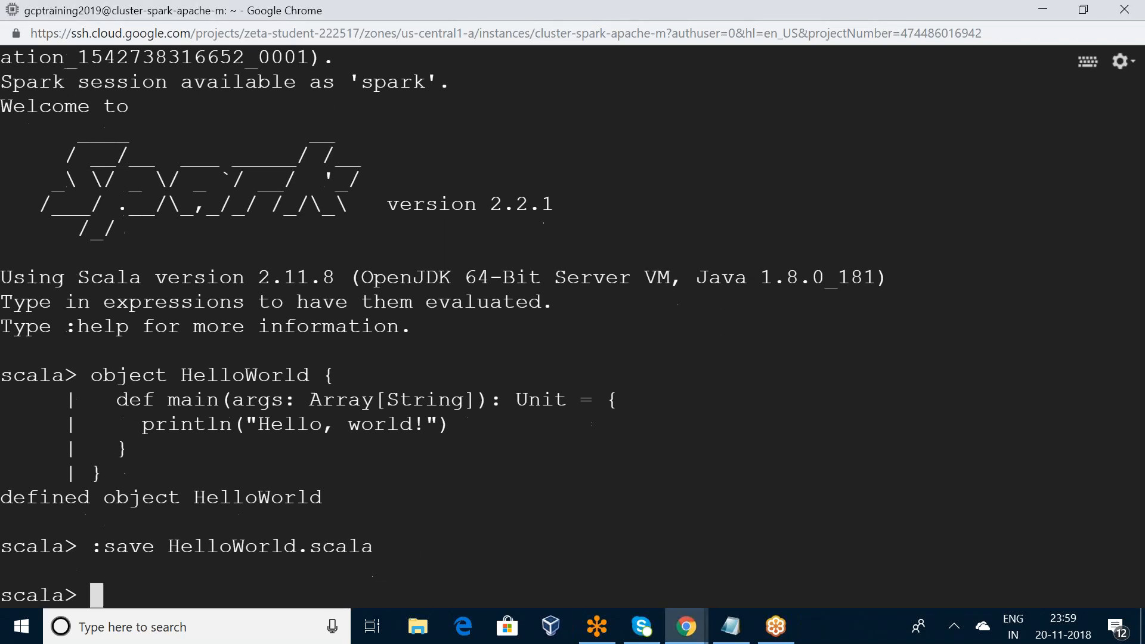
Quit spark-shell with :q and list hello*.class, which finds no files yet.
{"action": "type", "text": ":q"}
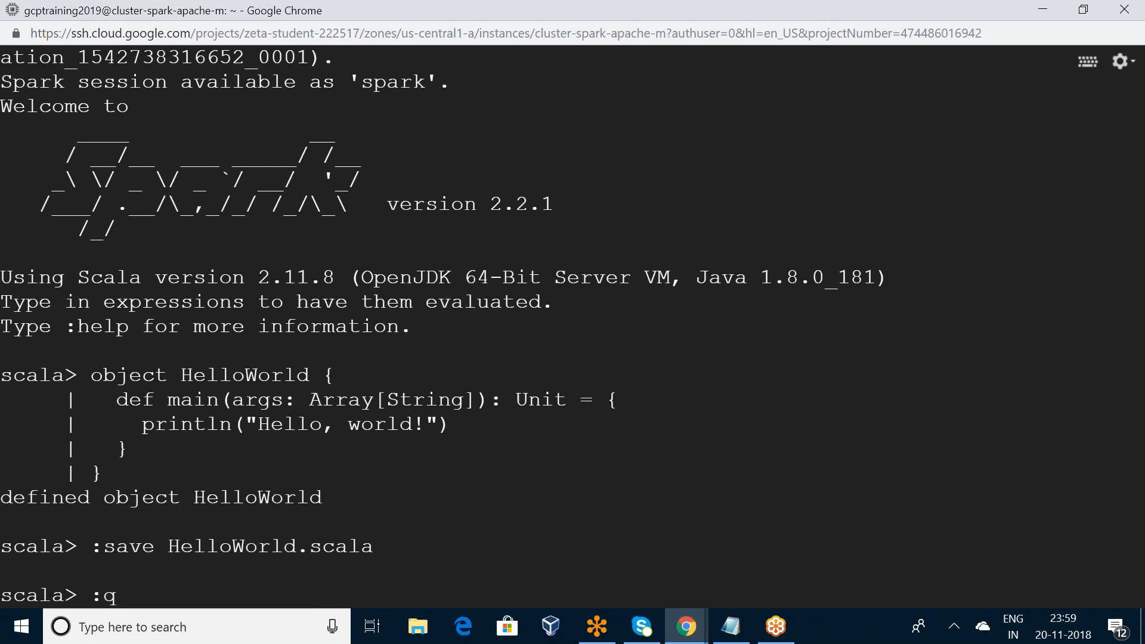
{"action": "key", "text": "Return"}
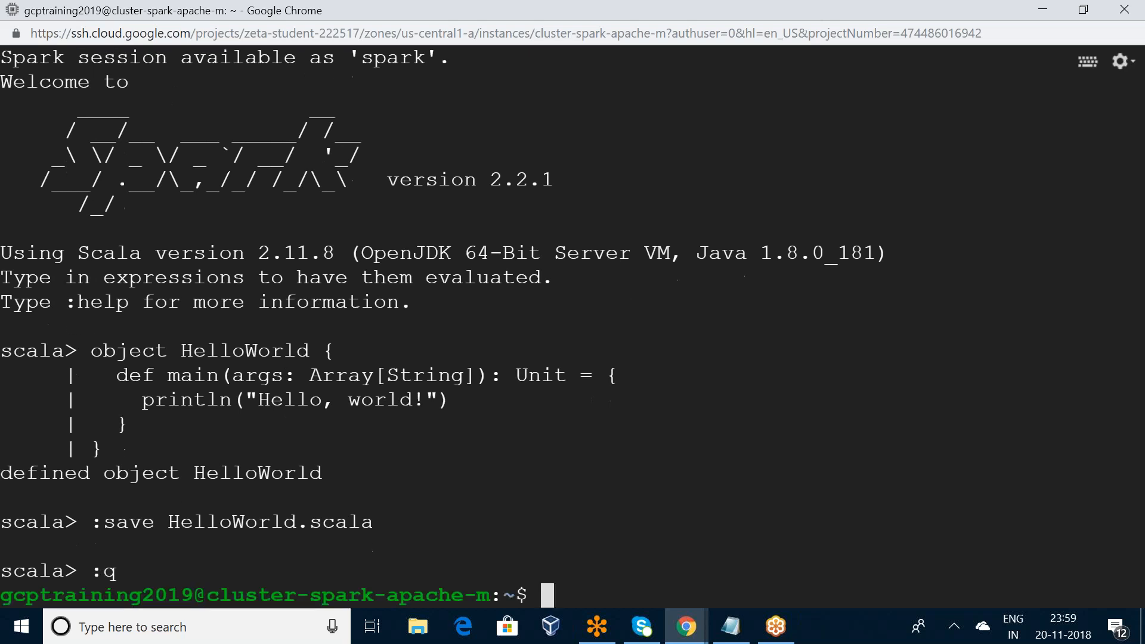
{"action": "type", "text": "ls"}
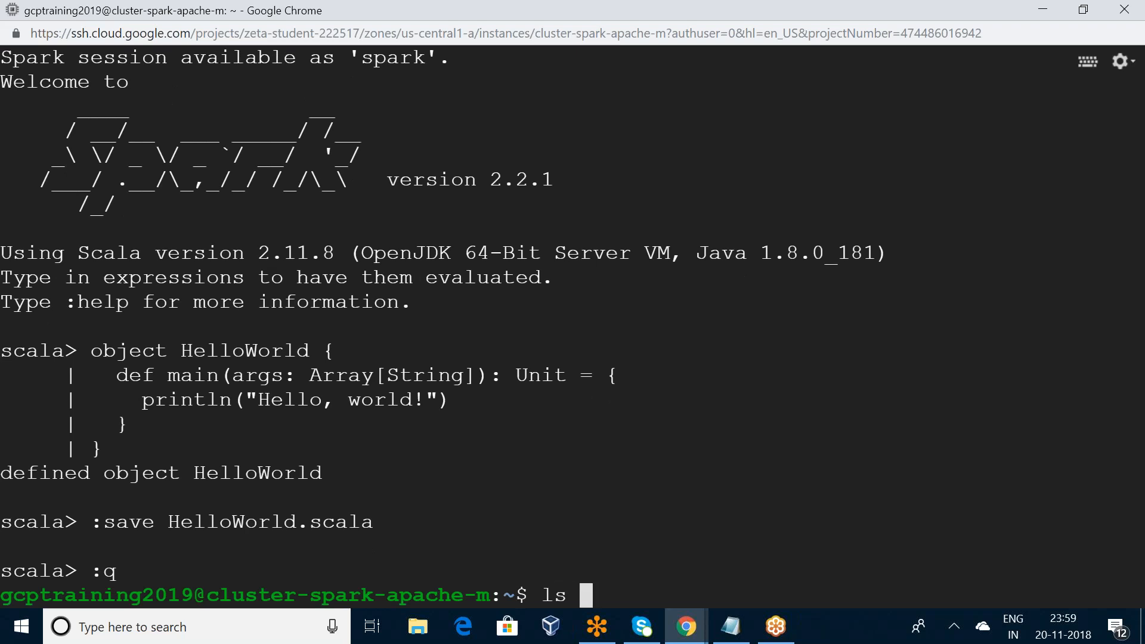
{"action": "type", "text": "hello"}
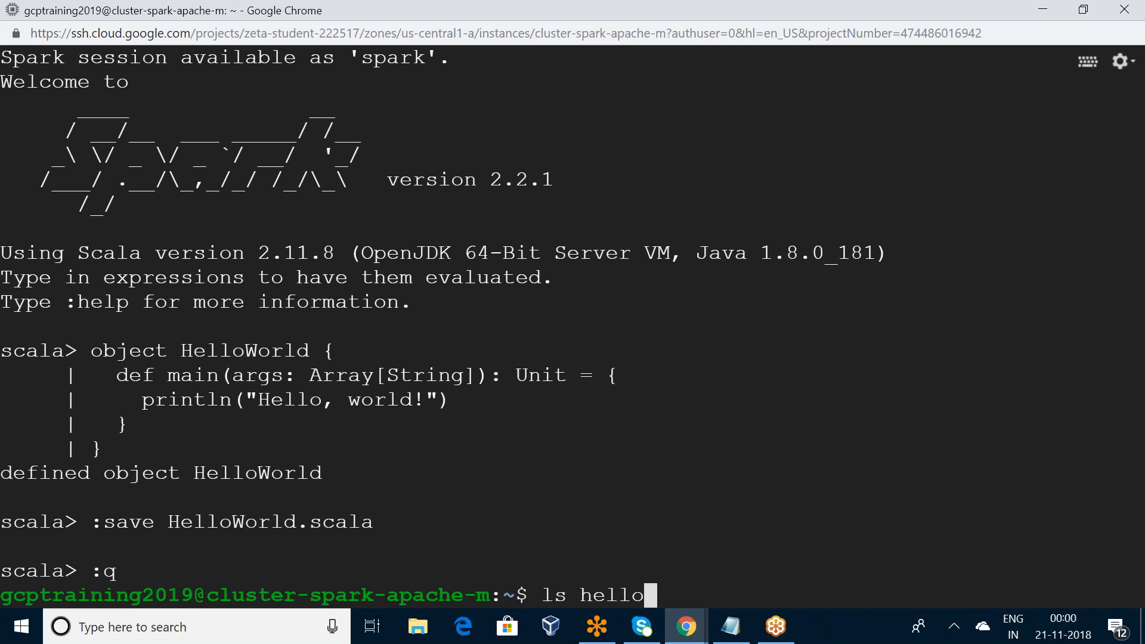
{"action": "type", "text": "*"}
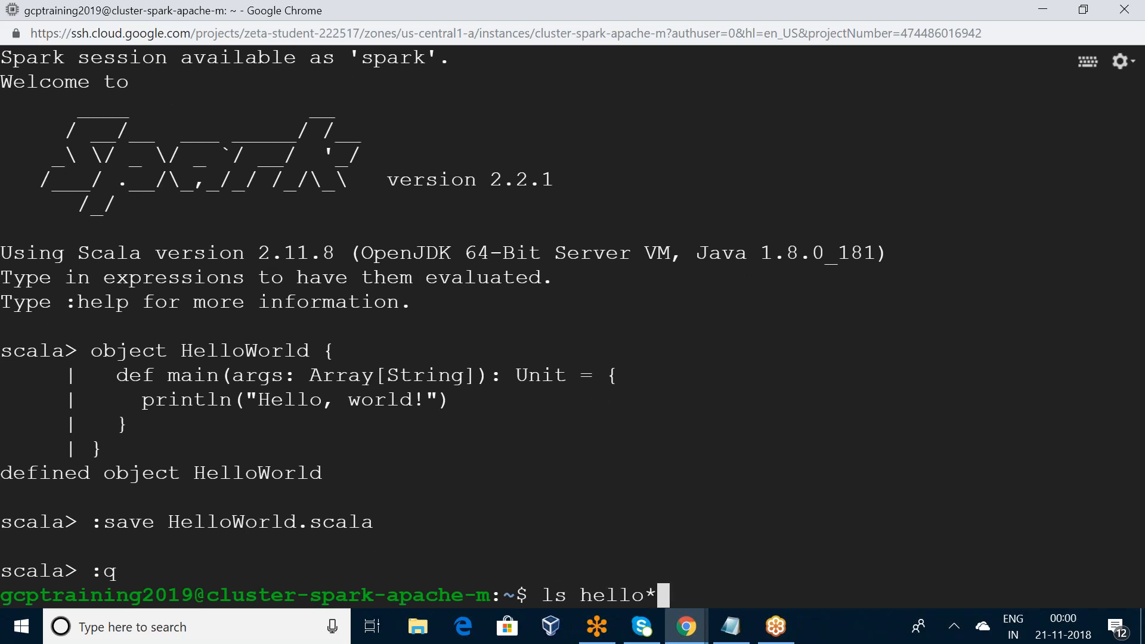
{"action": "type", "text": ".class"}
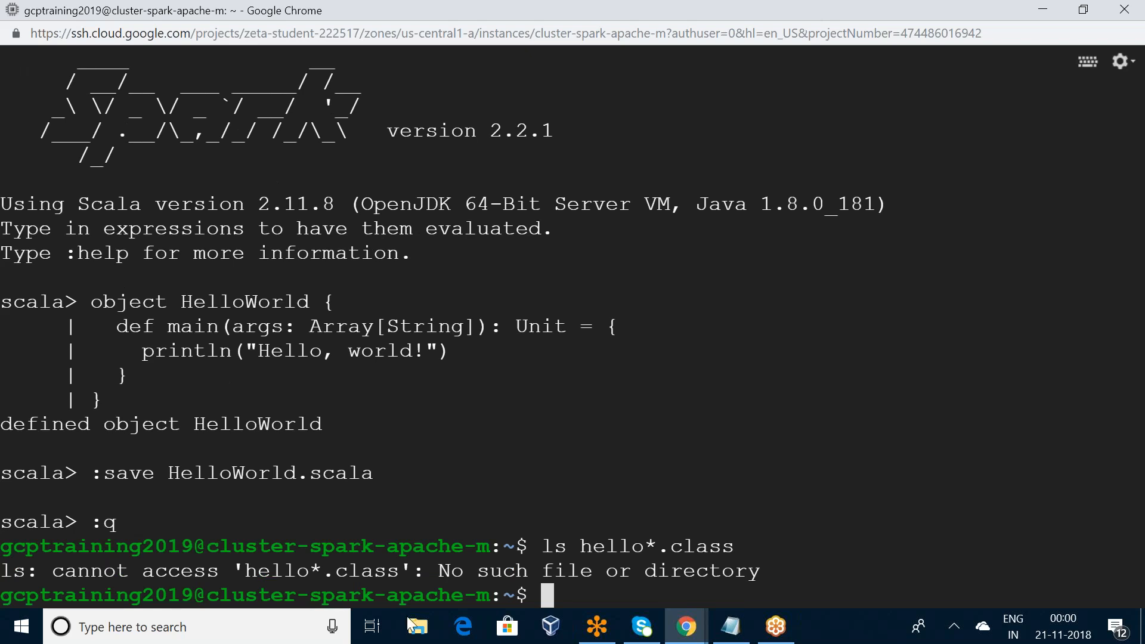
Compile HelloWorld.scala with scalac on the master node.
{"action": "type", "text": "s"}
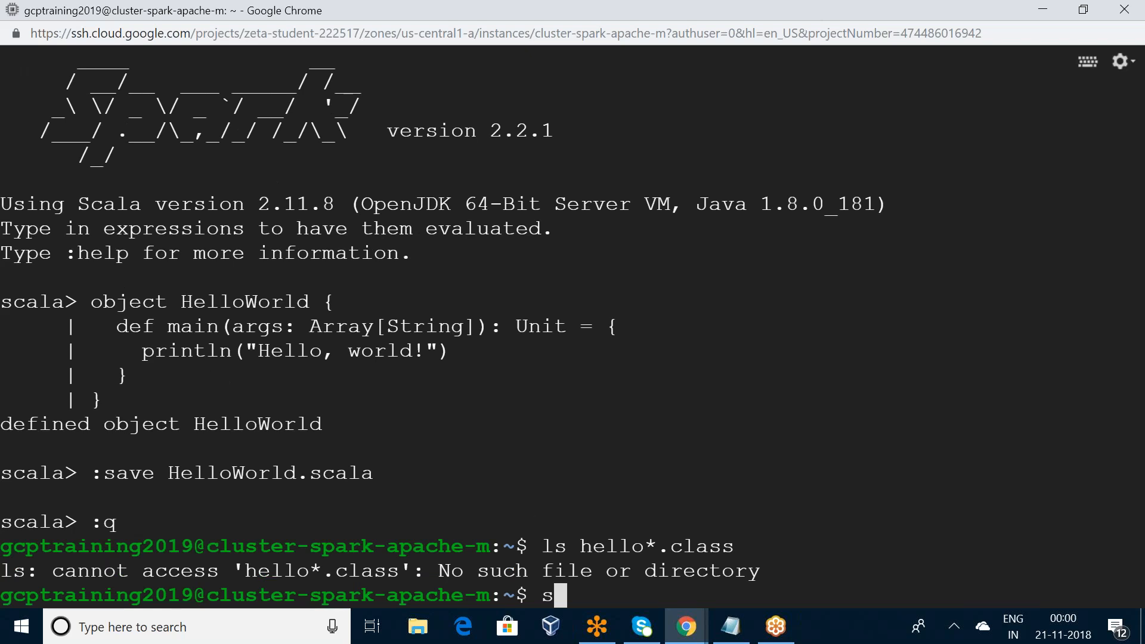
{"action": "type", "text": "ca"}
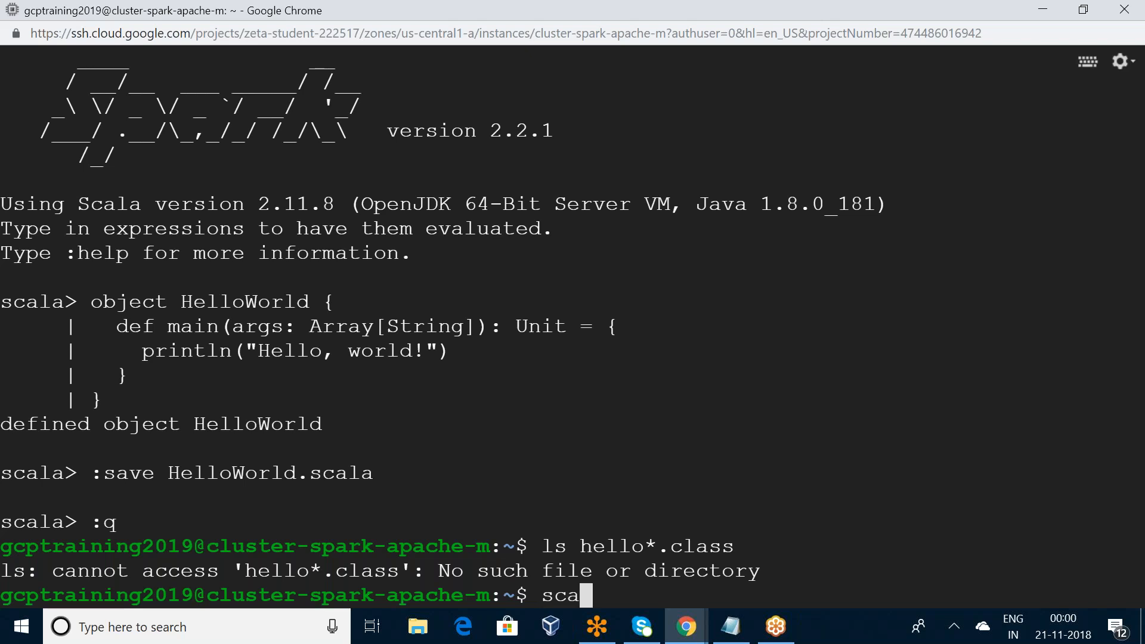
{"action": "type", "text": "lac"}
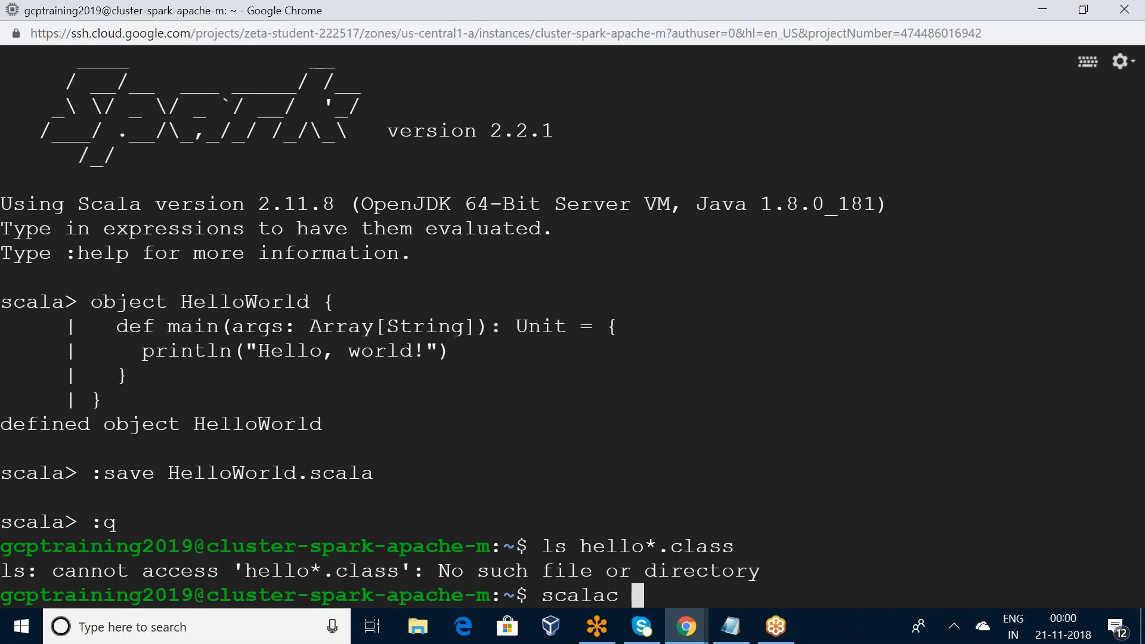
{"action": "type", "text": "H"}
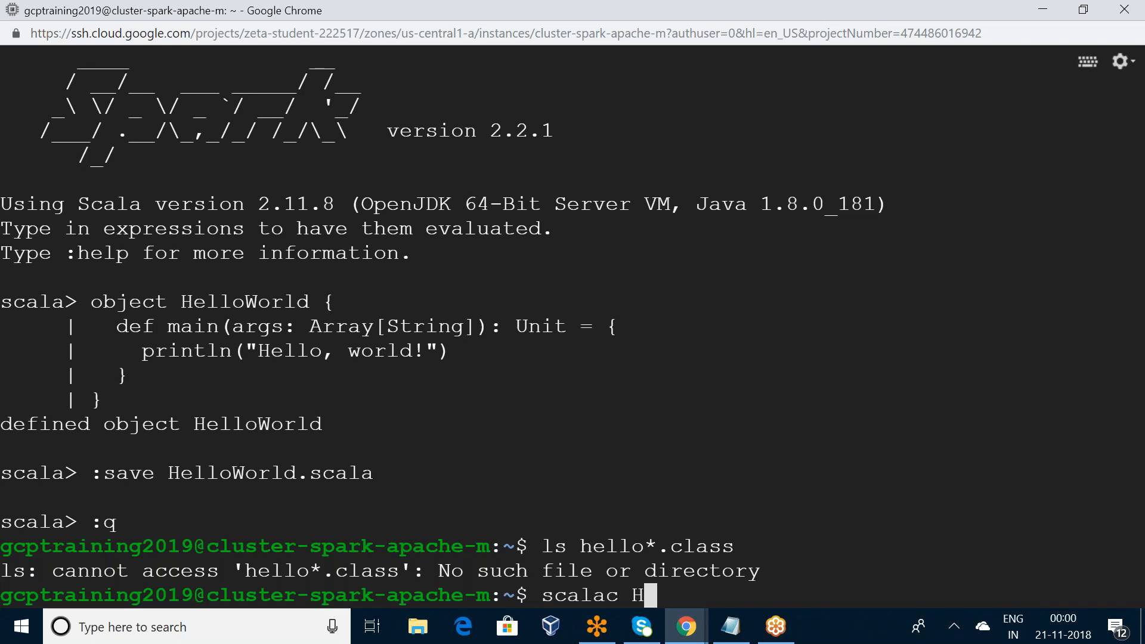
{"action": "type", "text": "ello"}
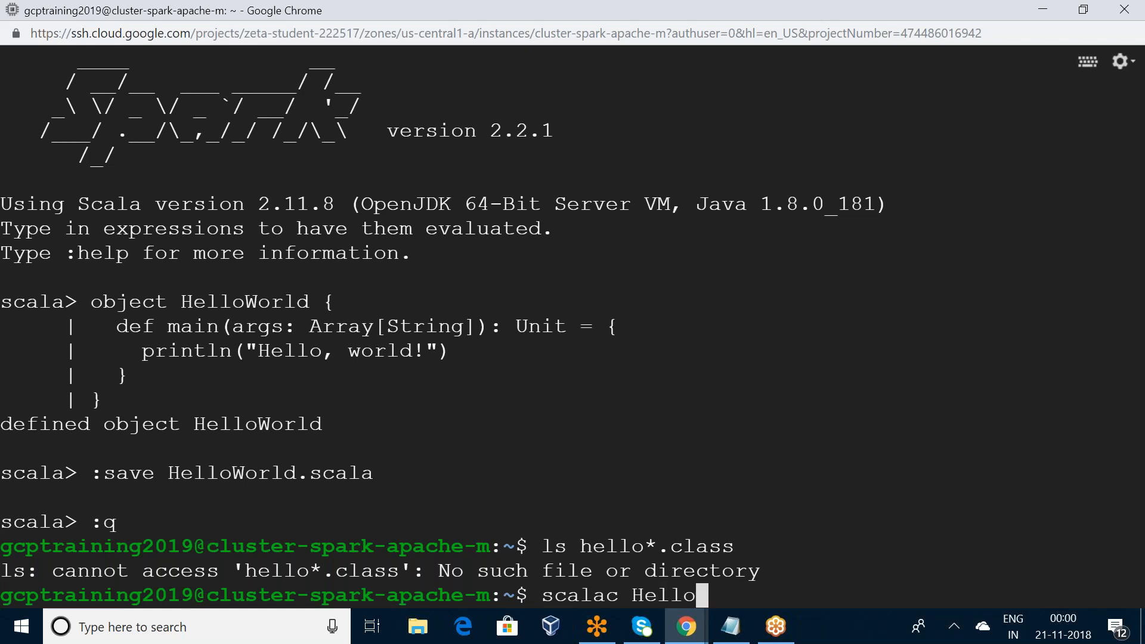
{"action": "type", "text": "Wor"}
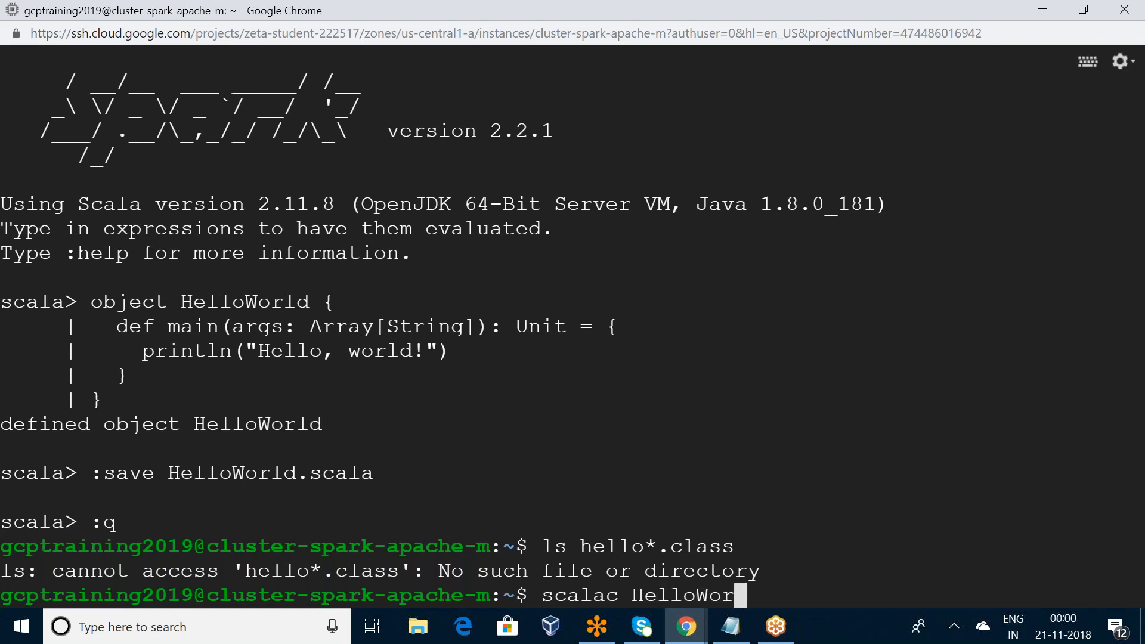
{"action": "type", "text": "ld."}
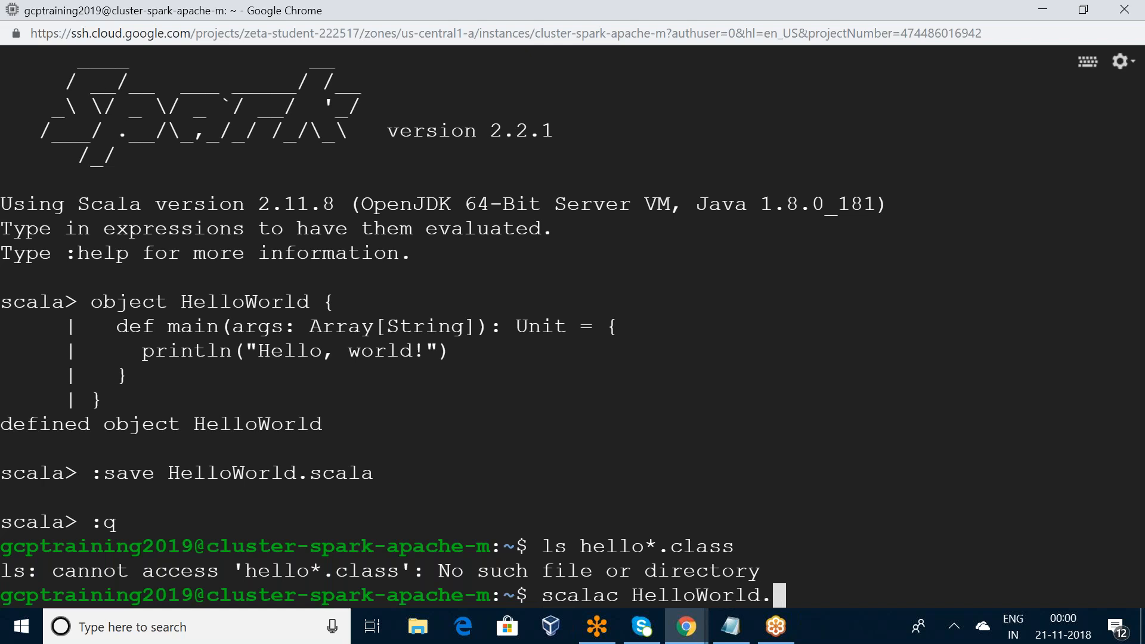
{"action": "type", "text": "scala"}
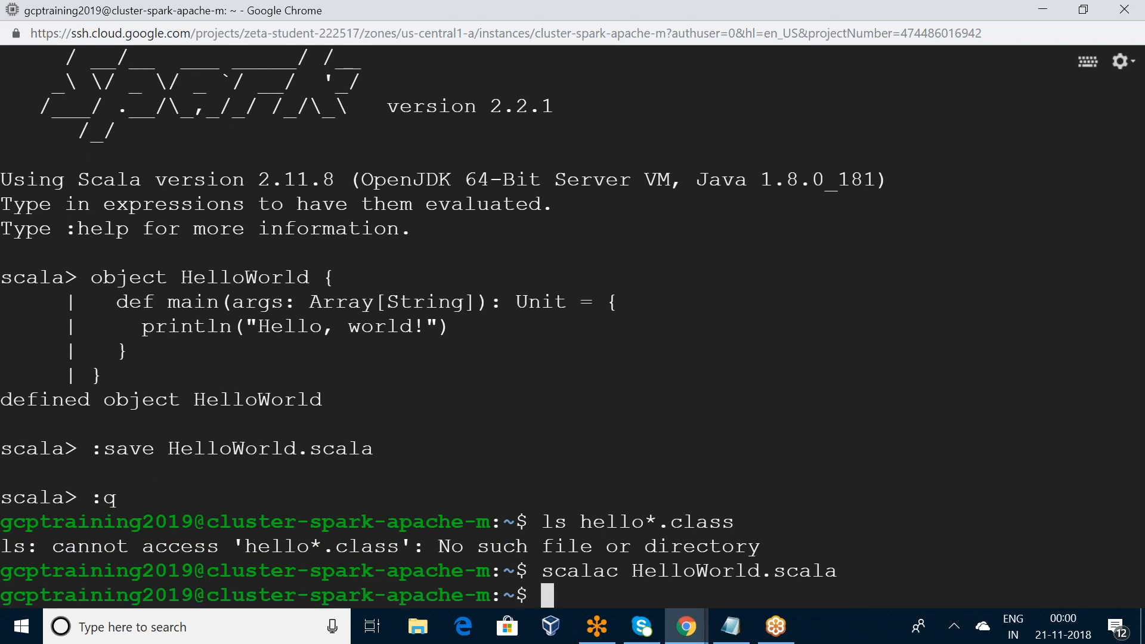
List Hello*.class to confirm HelloWorld.class and HelloWorld$.class were generated.
{"action": "type", "text": "ls"}
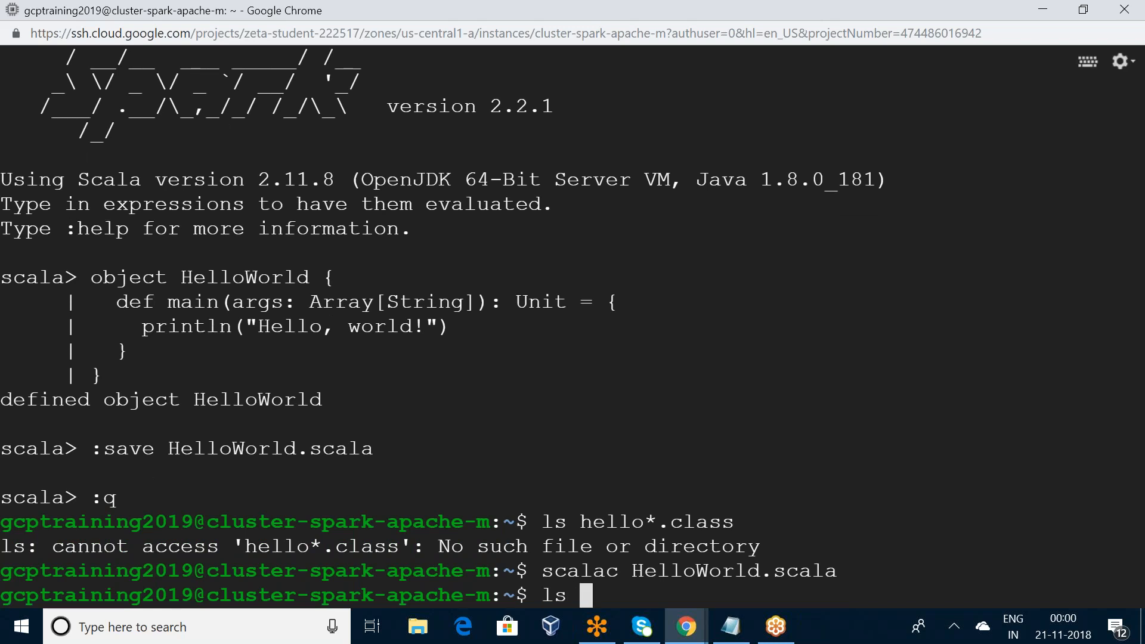
{"action": "type", "text": "Hello*."}
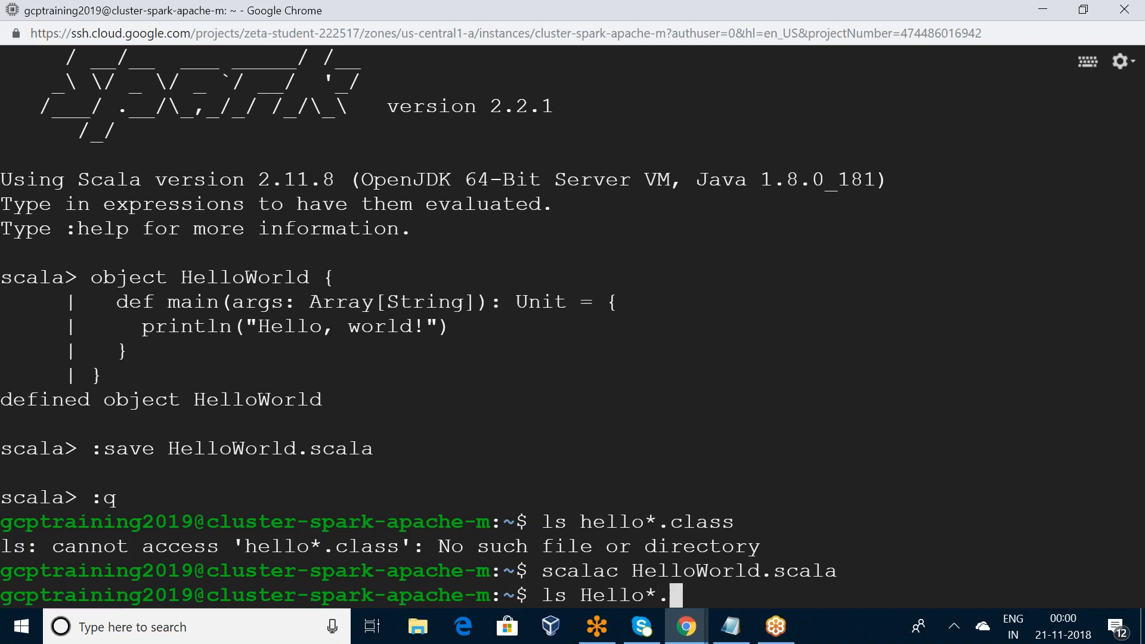
{"action": "type", "text": "class"}
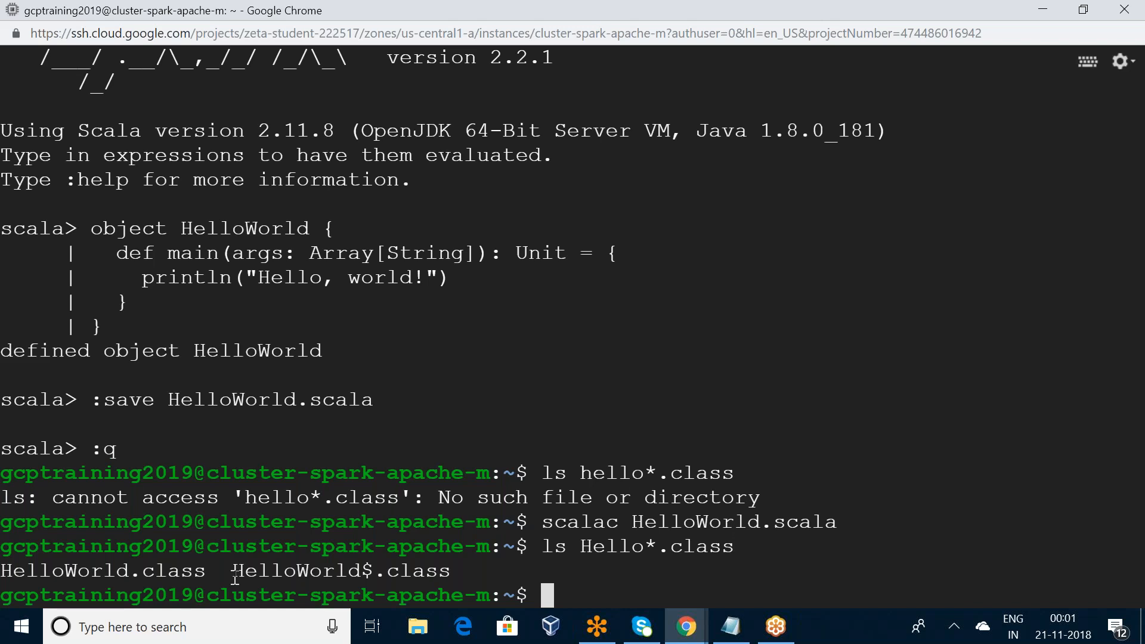
Enter the command scala HelloWorld at the prompt to run the compiled program.
{"action": "type", "text": "scala"}
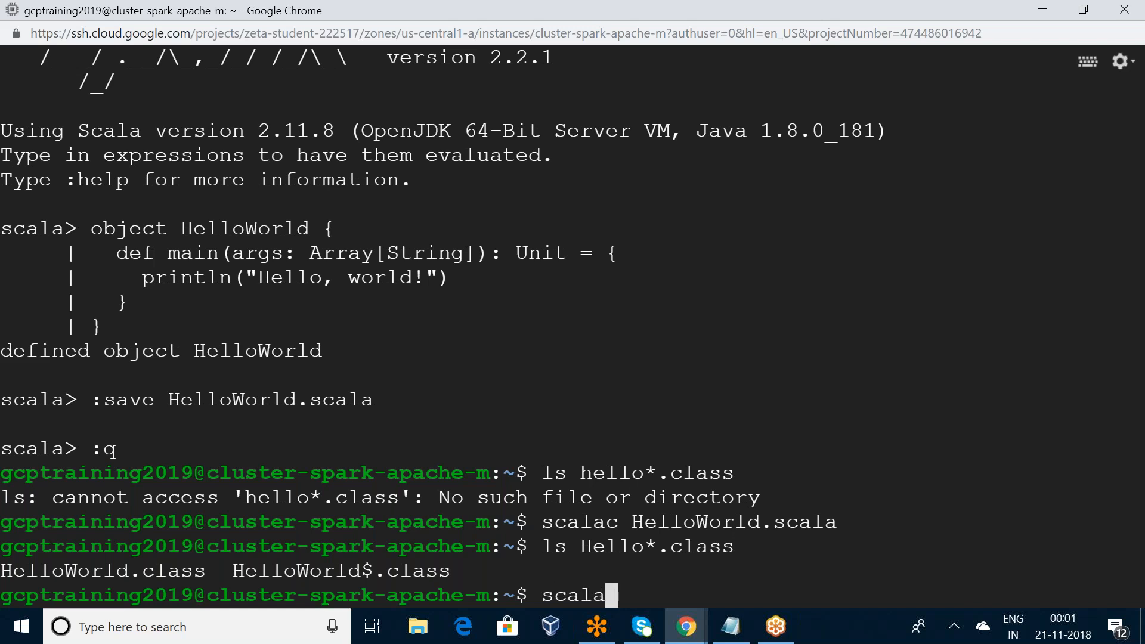
{"action": "type", "text": "Hel"}
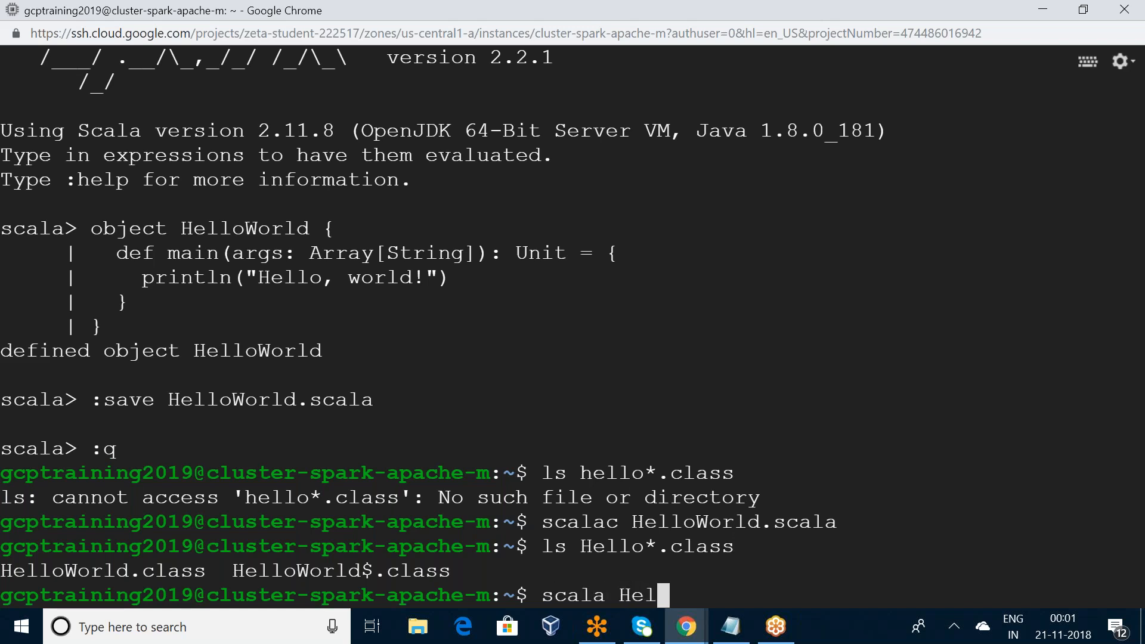
{"action": "type", "text": "lo"}
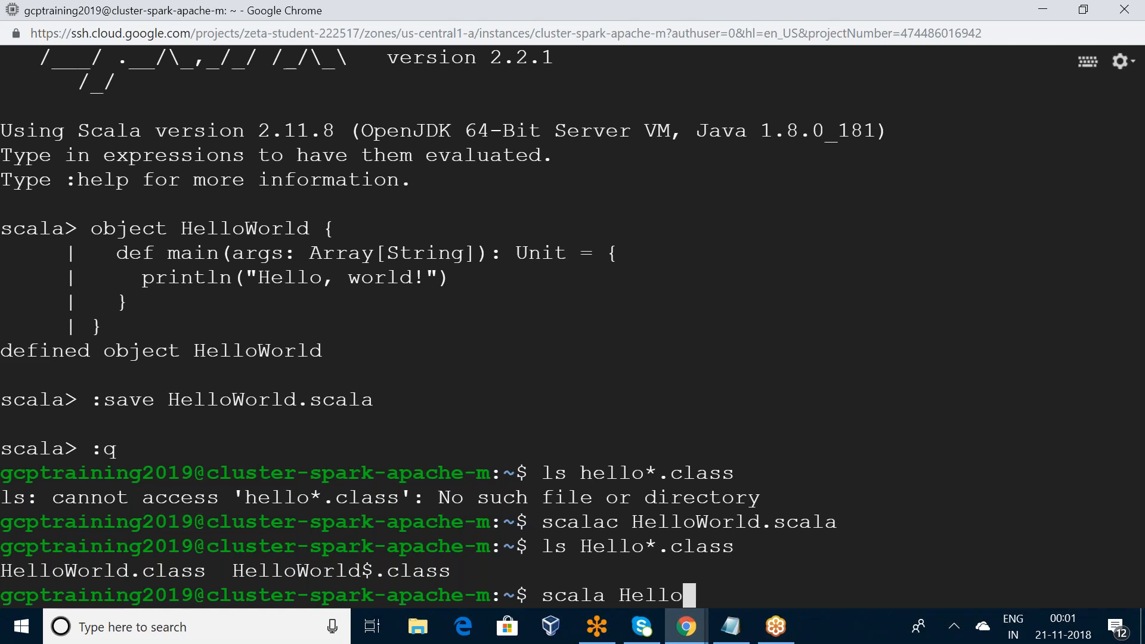
{"action": "type", "text": "World"}
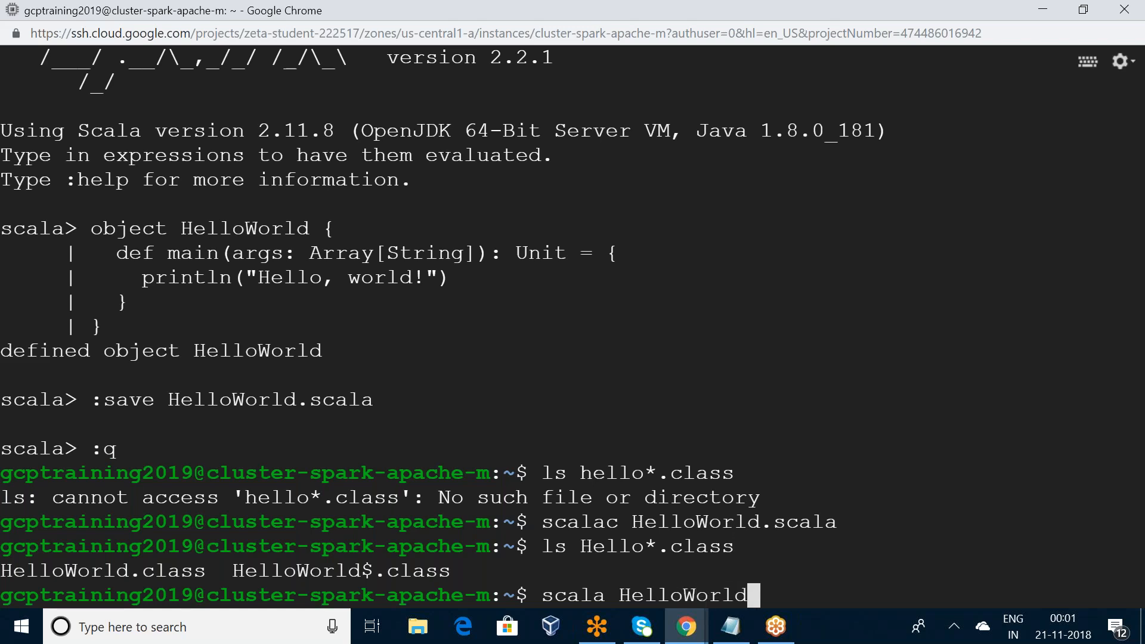